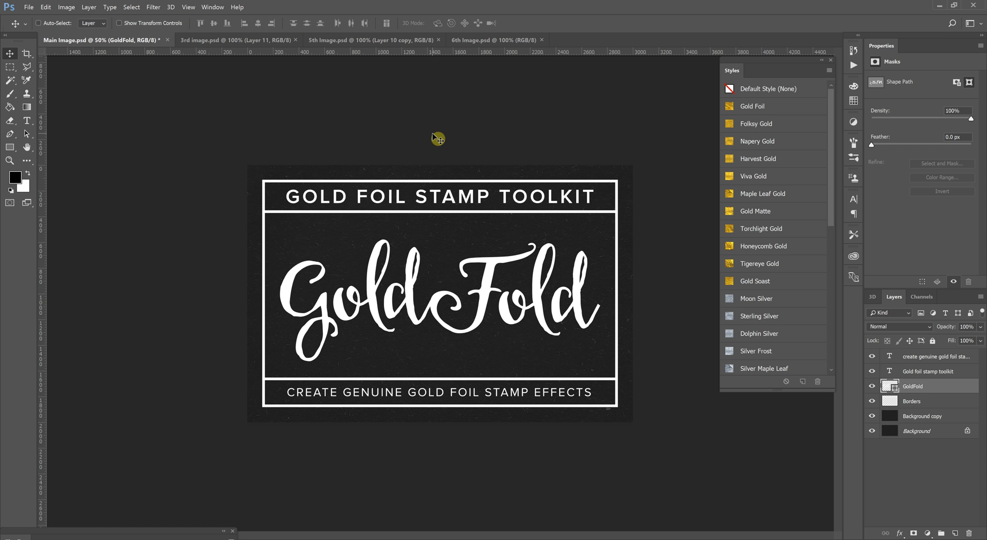
pyautogui.moveTo(310, 117)
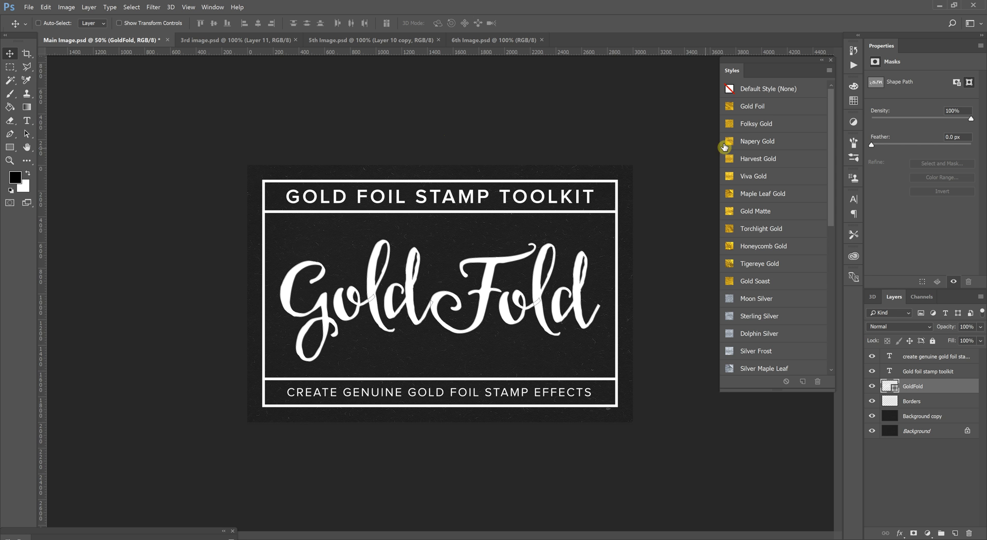
pyautogui.moveTo(720, 135)
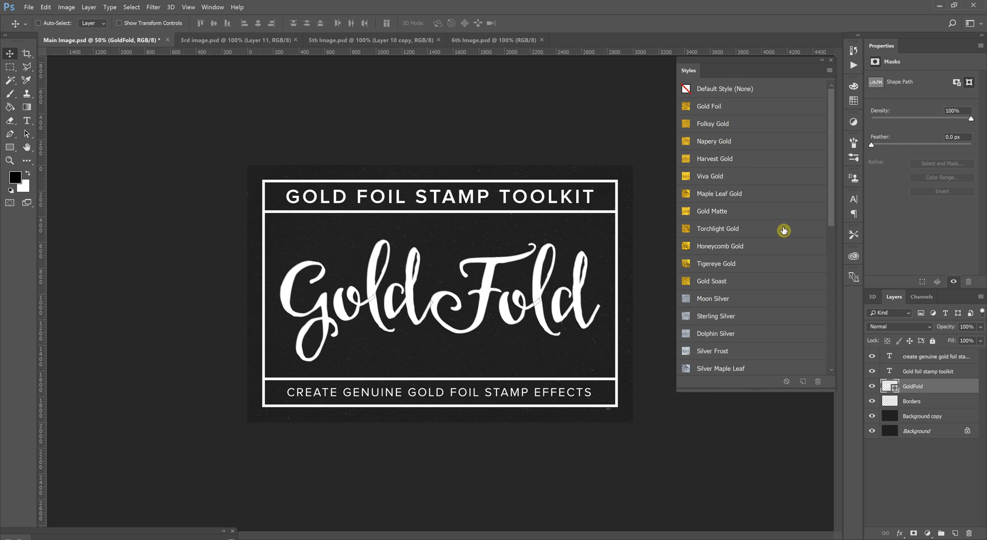
# Preview Gold Foil and other gold foil textures on the GoldFold lettering
pyautogui.scroll(-3)
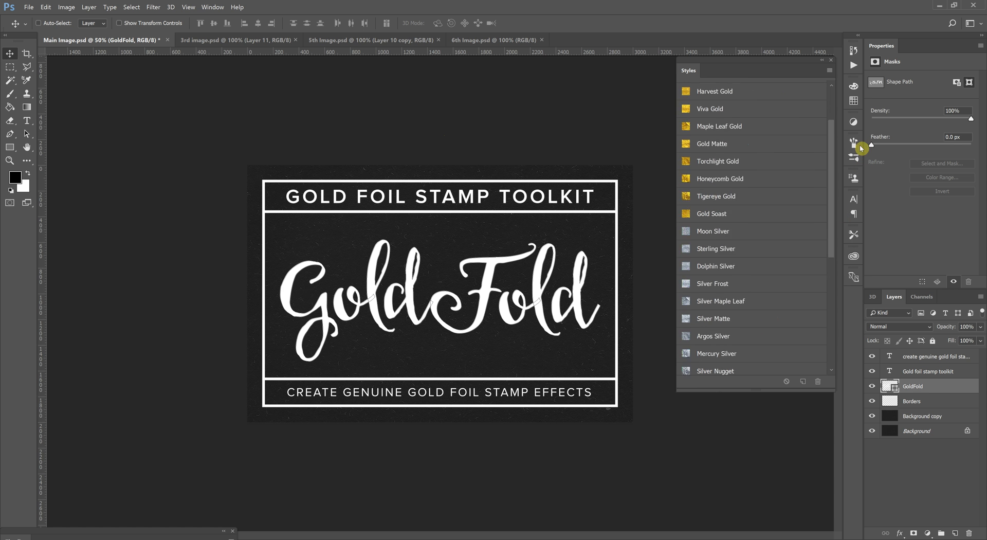
pyautogui.scroll(3)
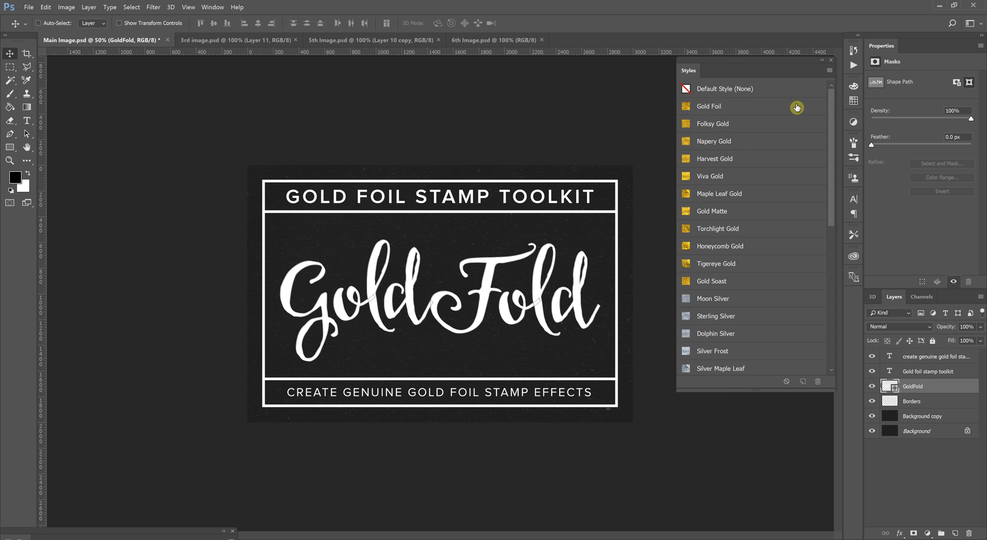
pyautogui.moveTo(805, 183)
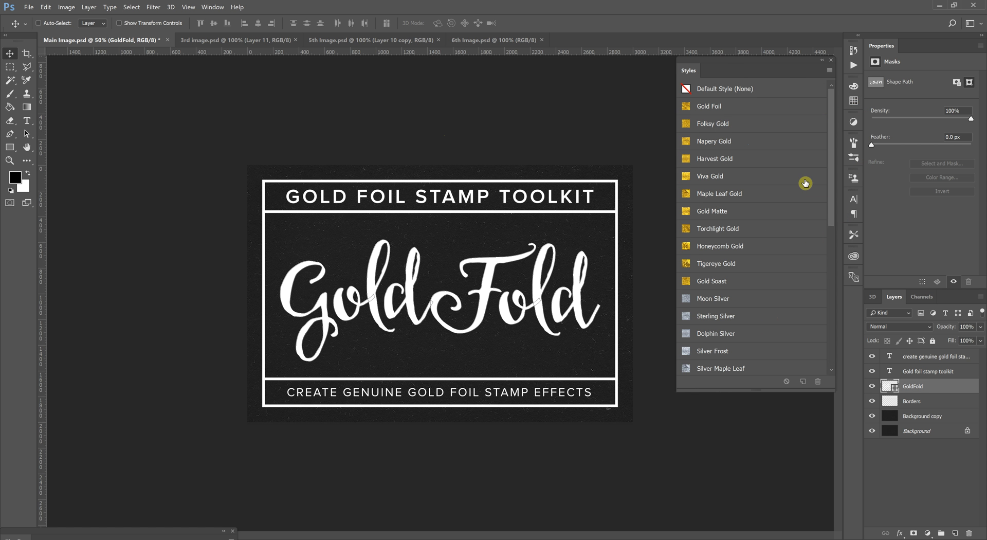
pyautogui.moveTo(781, 169)
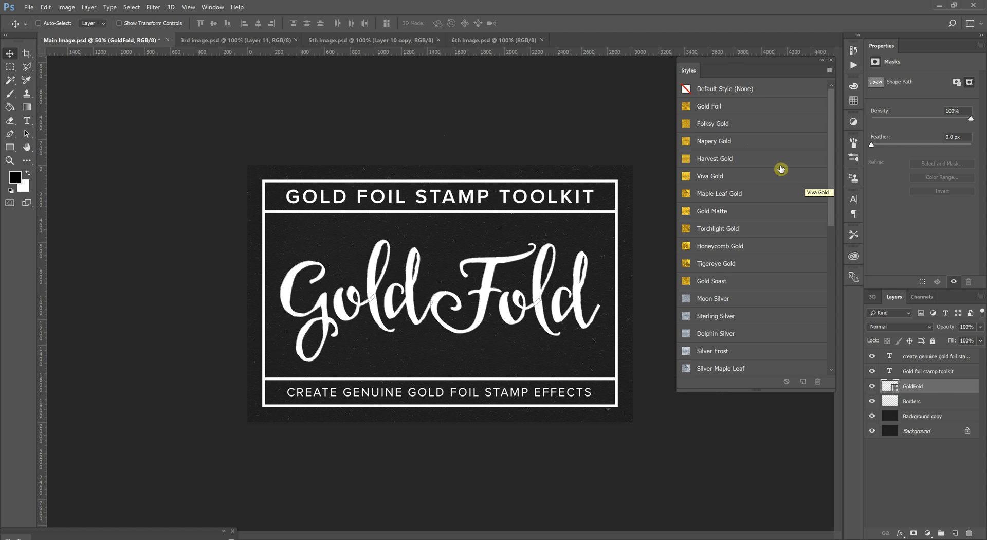
pyautogui.moveTo(915, 373)
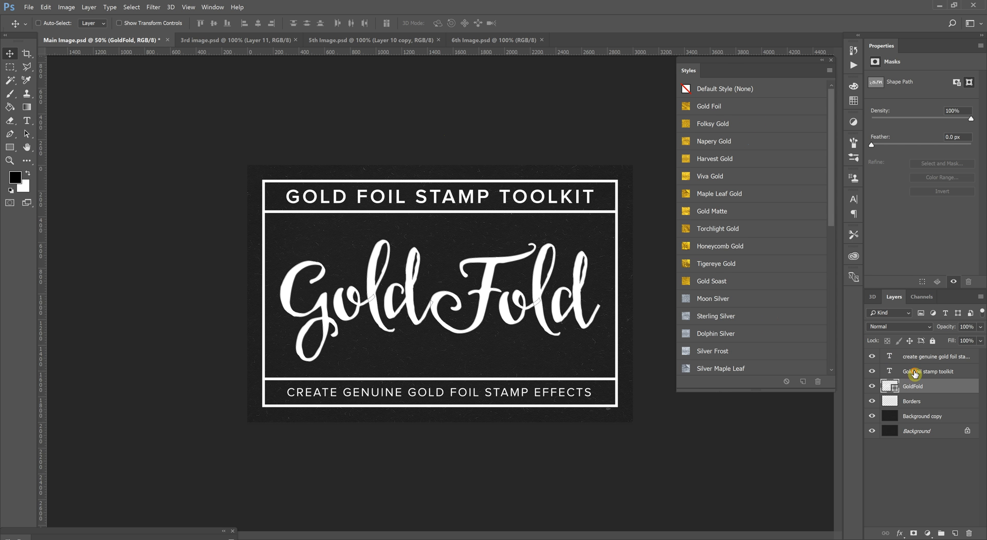
pyautogui.click(912, 386)
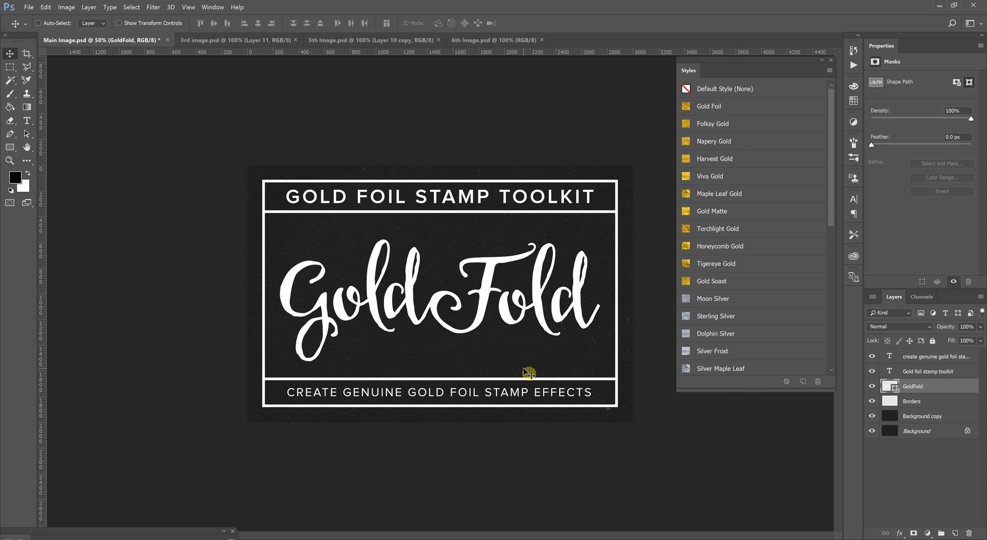
pyautogui.moveTo(513, 367)
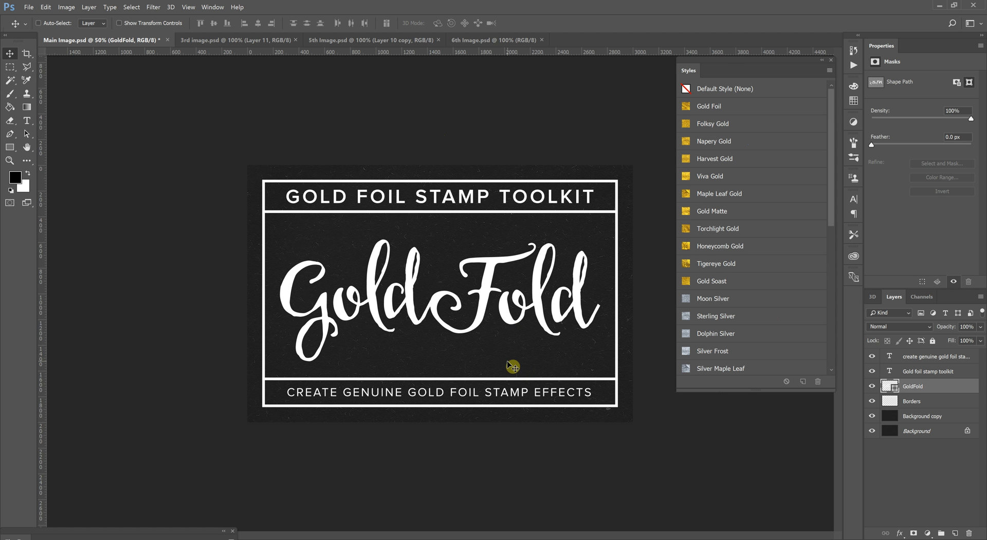
pyautogui.moveTo(358, 116)
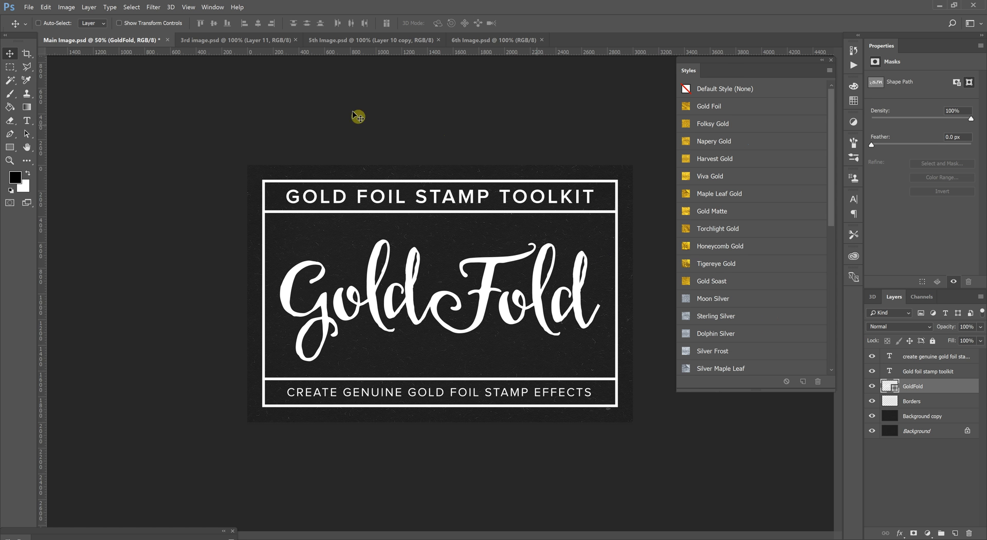
pyautogui.moveTo(626, 299)
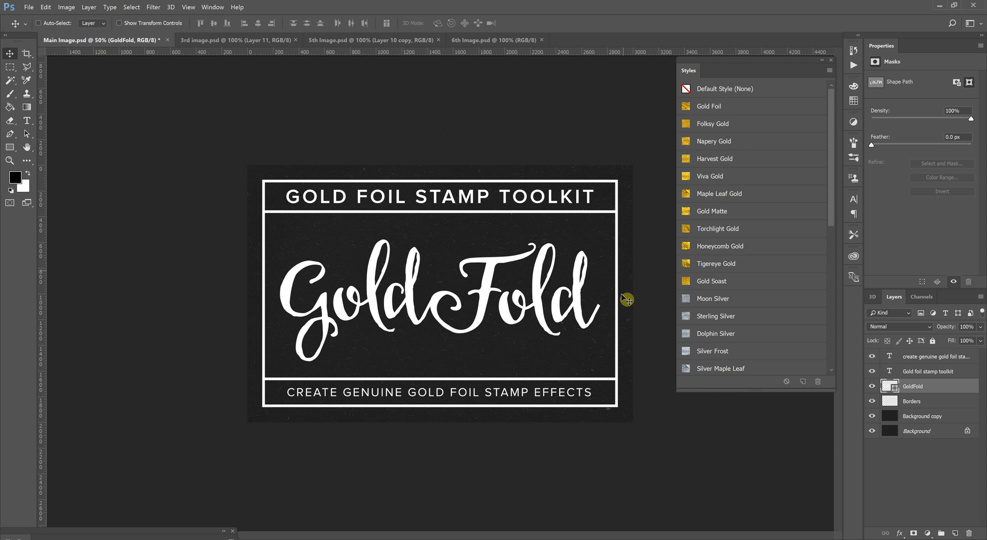
pyautogui.moveTo(878, 169)
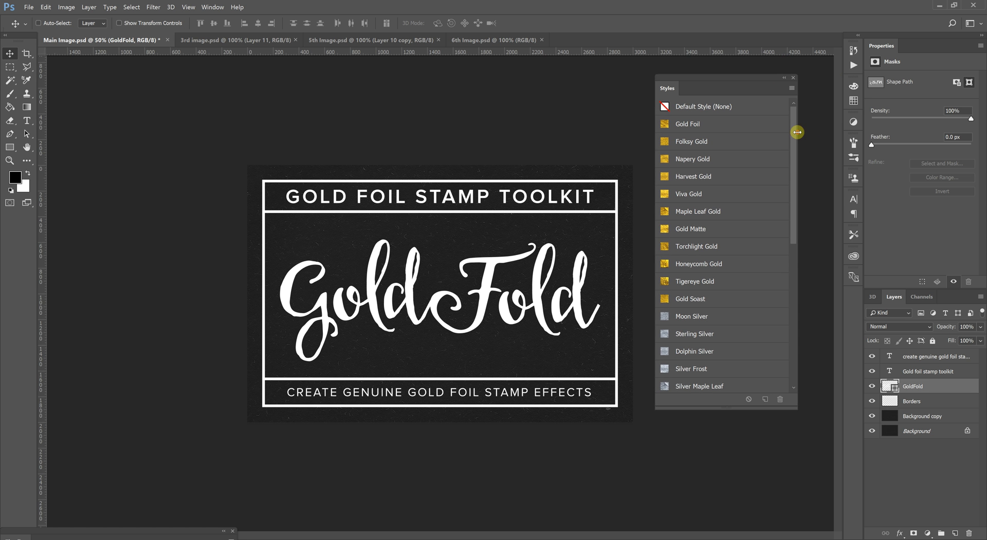
pyautogui.moveTo(791, 134)
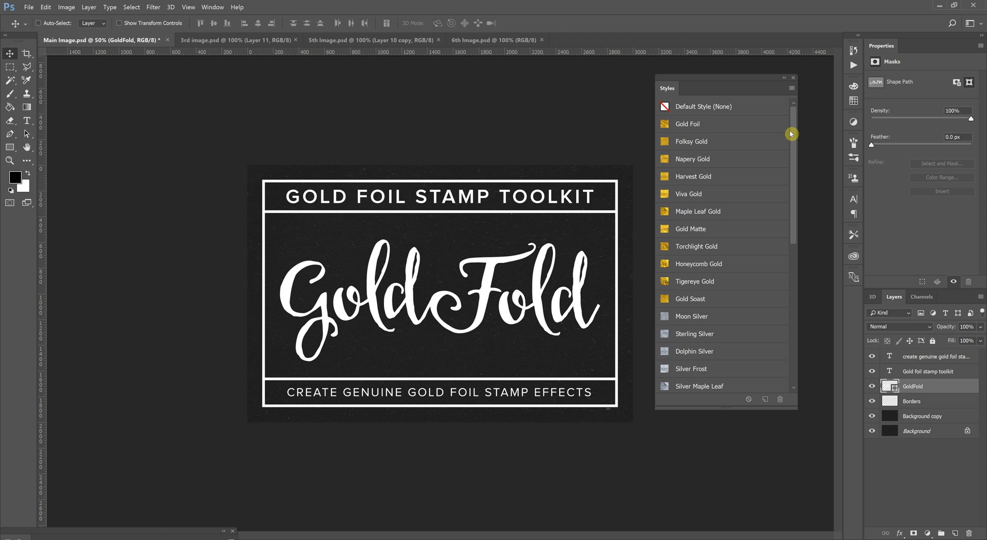
pyautogui.moveTo(772, 138)
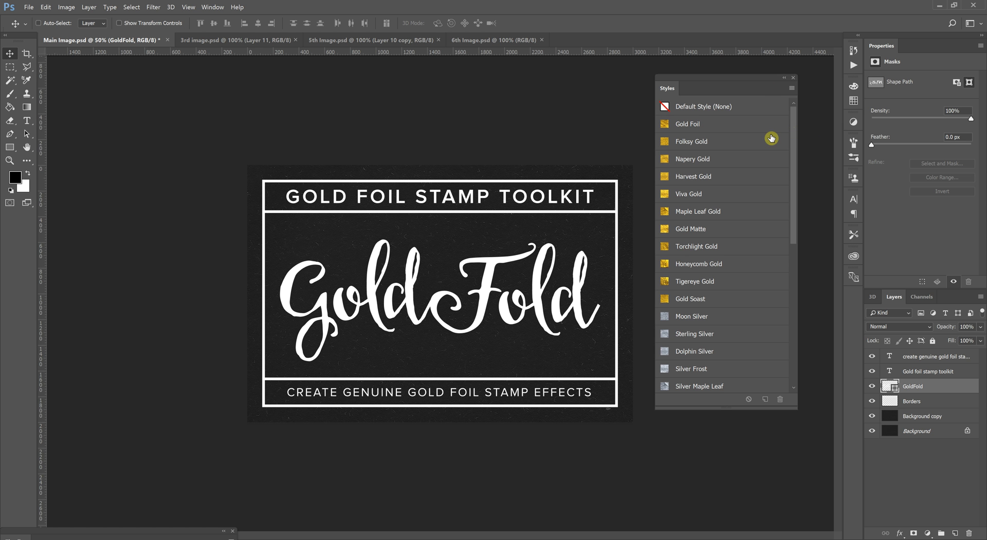
pyautogui.moveTo(930, 386)
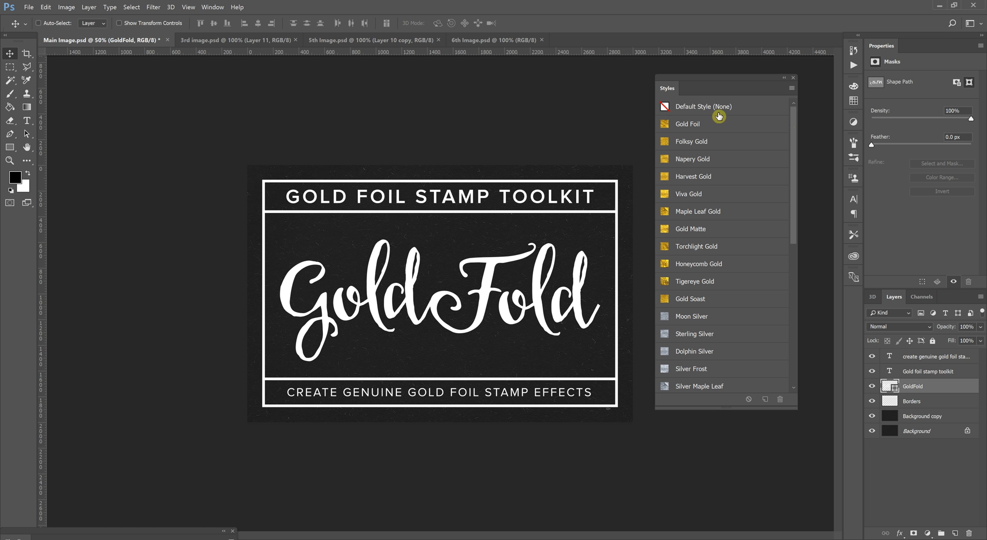
pyautogui.moveTo(703, 123)
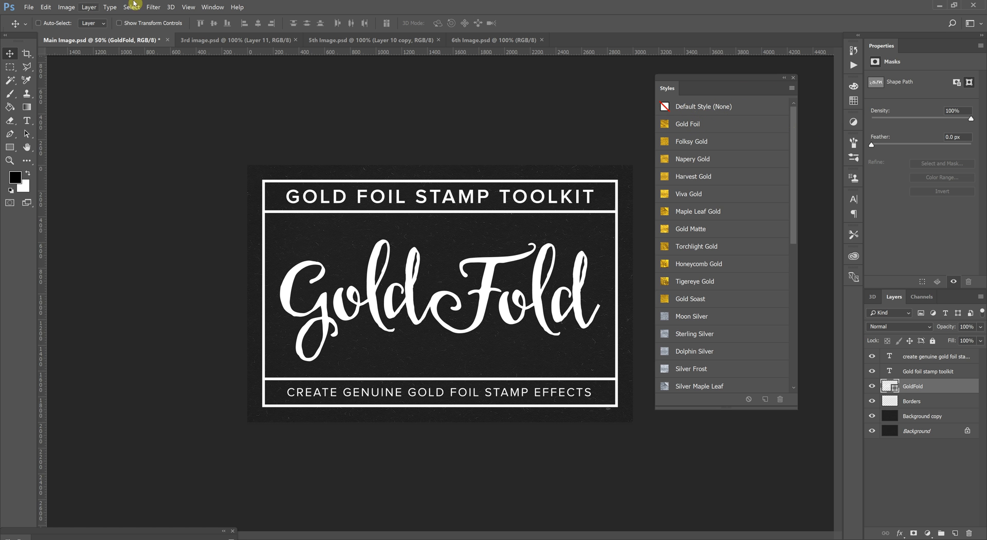
pyautogui.click(213, 7)
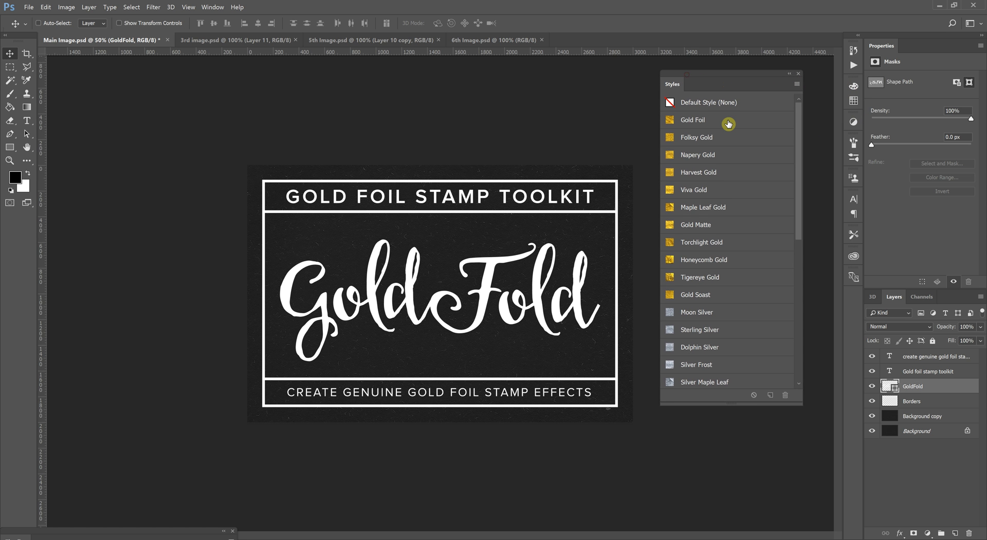
pyautogui.moveTo(673, 195)
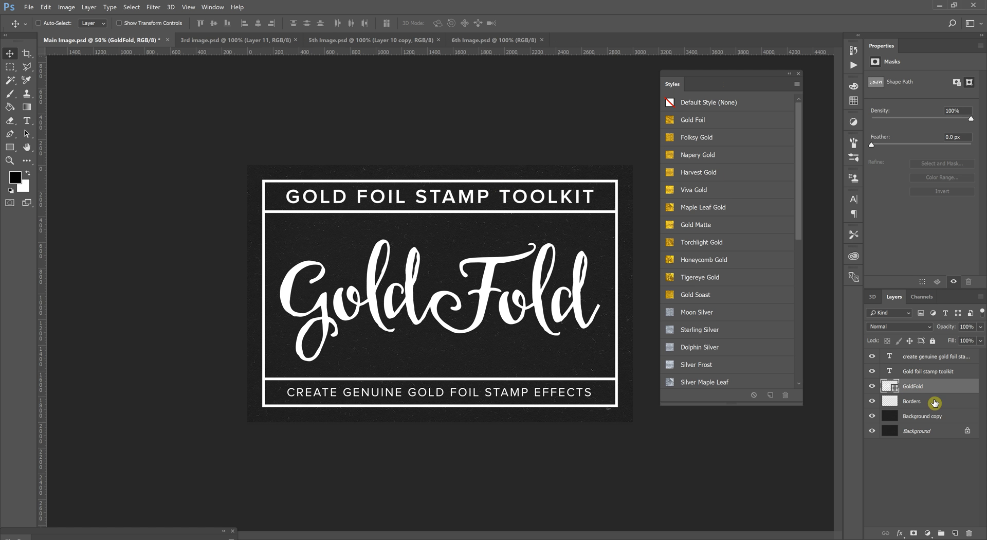
pyautogui.click(692, 120)
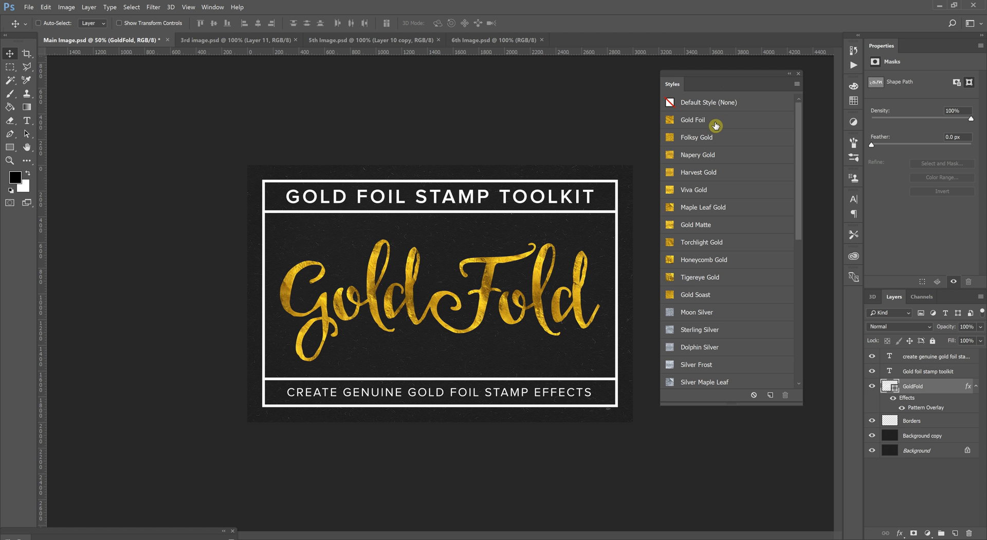
pyautogui.moveTo(715, 143)
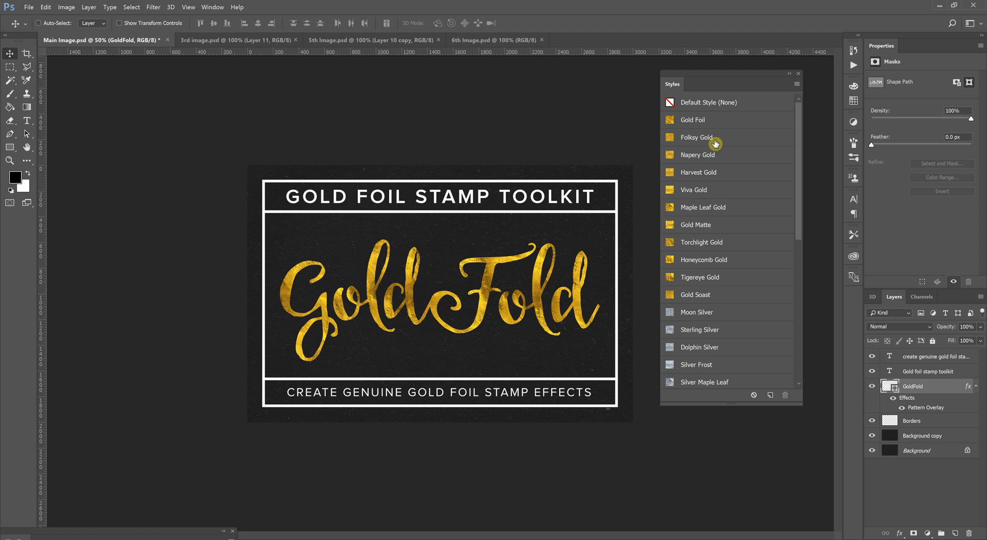
pyautogui.click(697, 172)
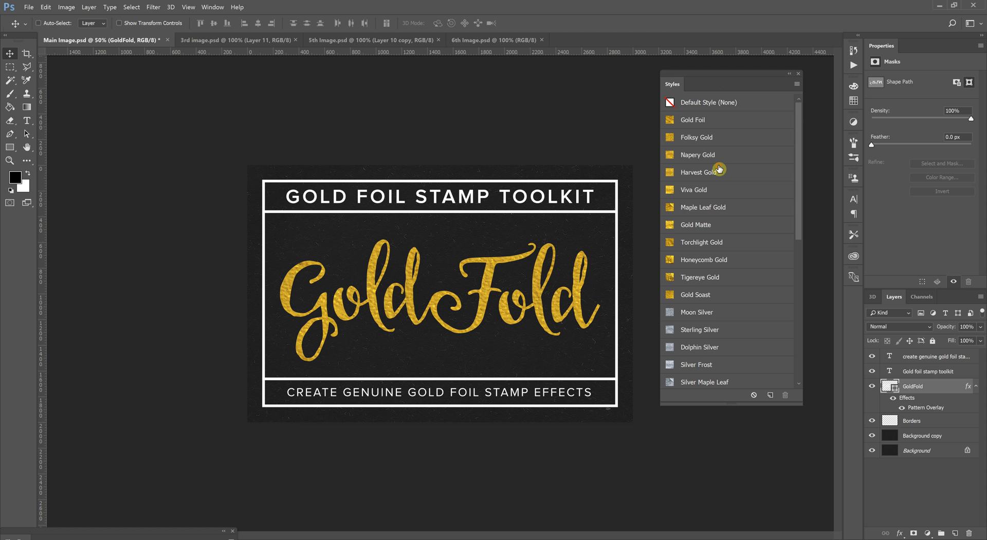
pyautogui.click(696, 224)
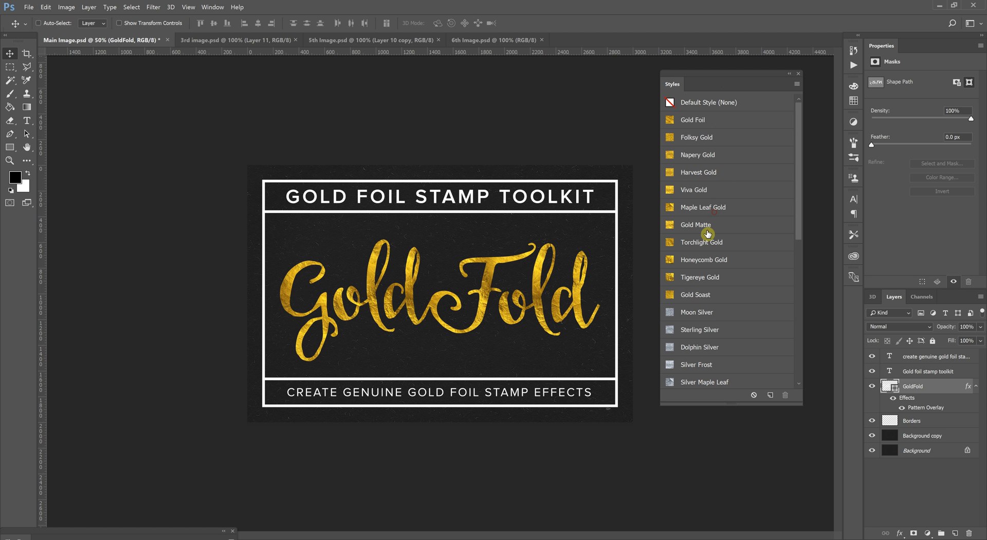
# Preview Gold Matte, revert to Gold Foil, and open the GoldFold Layer Style dialog
pyautogui.click(692, 120)
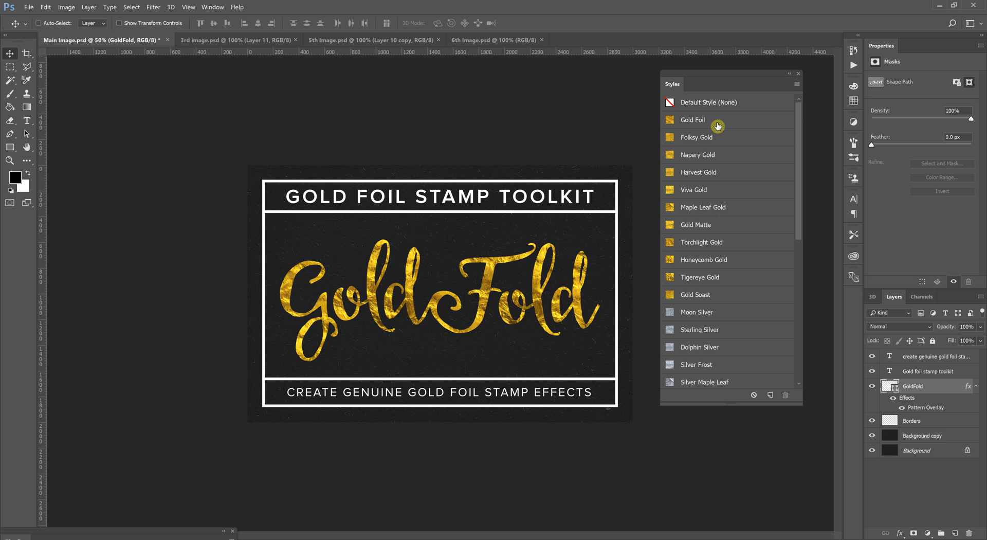
pyautogui.click(692, 120)
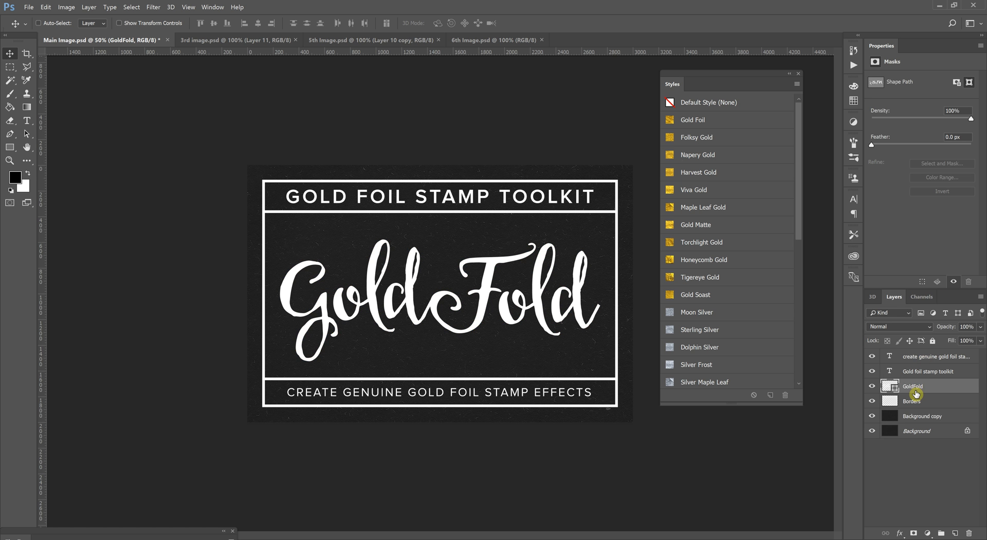
pyautogui.rightClick(913, 386)
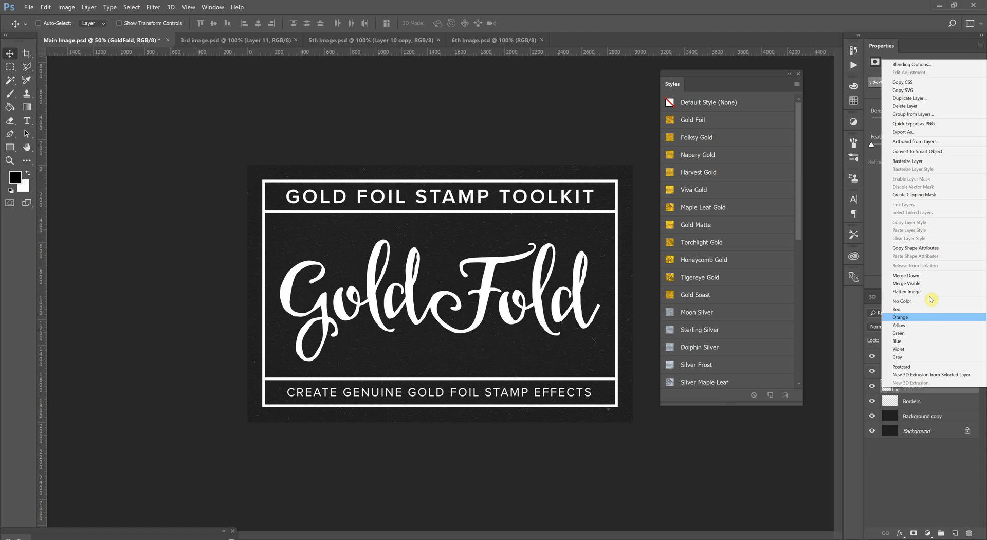
pyautogui.moveTo(906, 283)
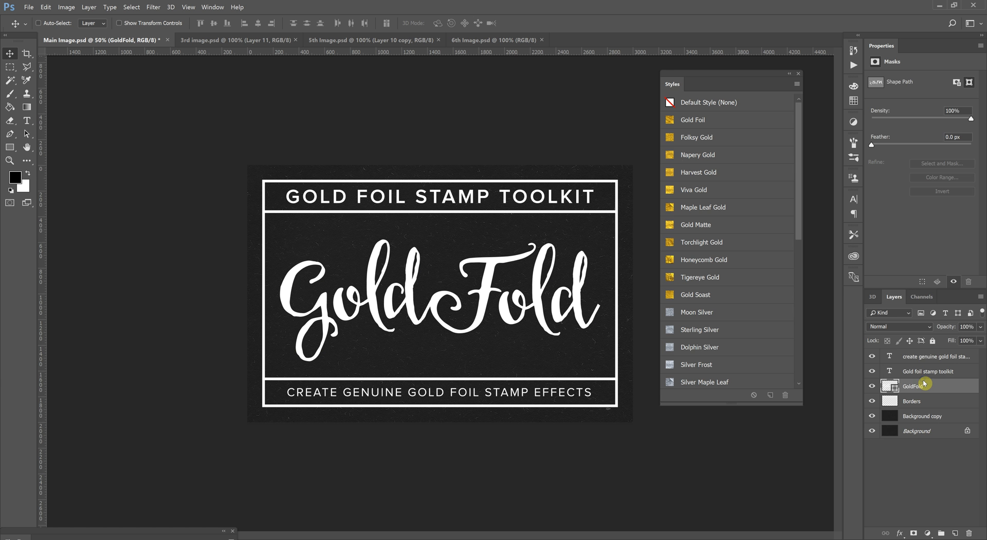
pyautogui.doubleClick(912, 385)
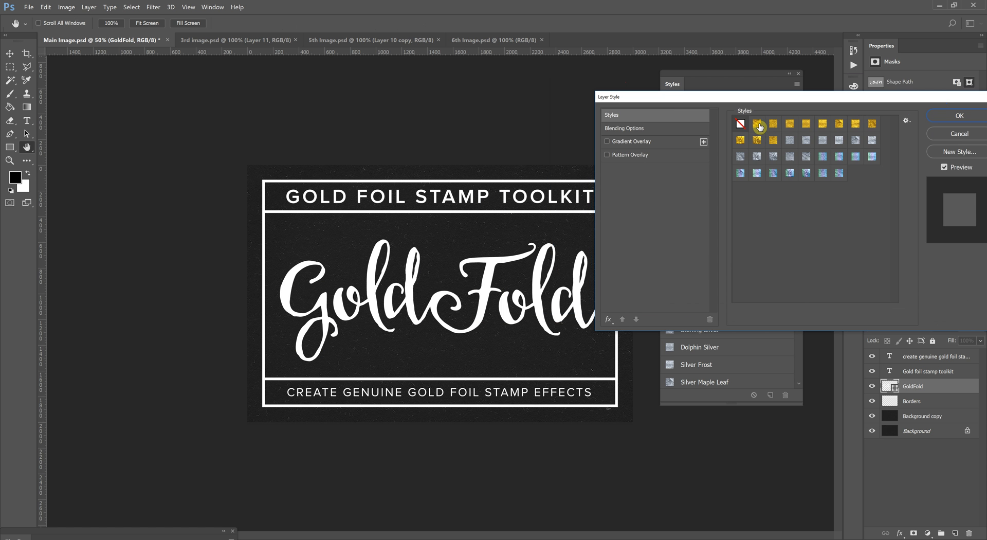
# Replace the shiny gold foil style with a matte gold style, back on Pattern Overlay settings
pyautogui.click(772, 123)
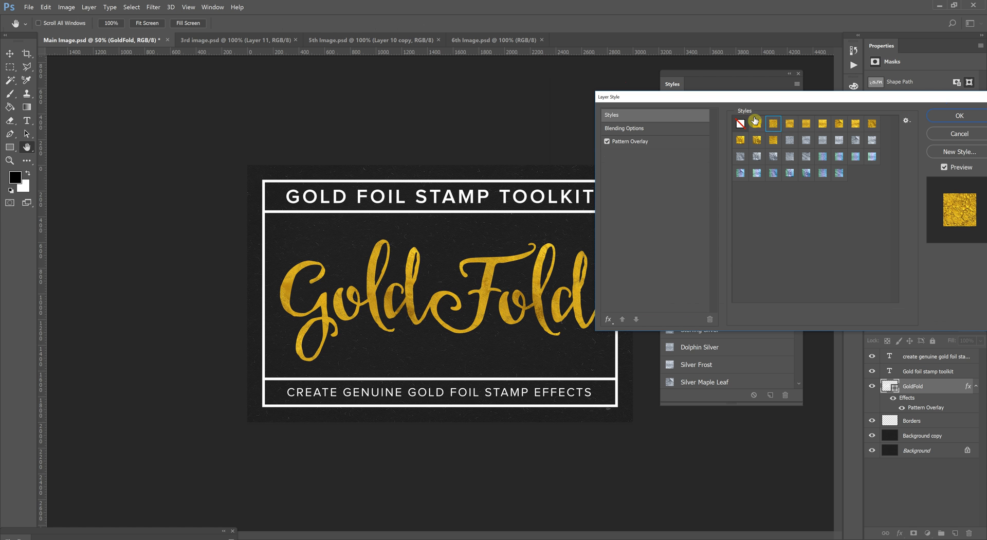
pyautogui.click(629, 141)
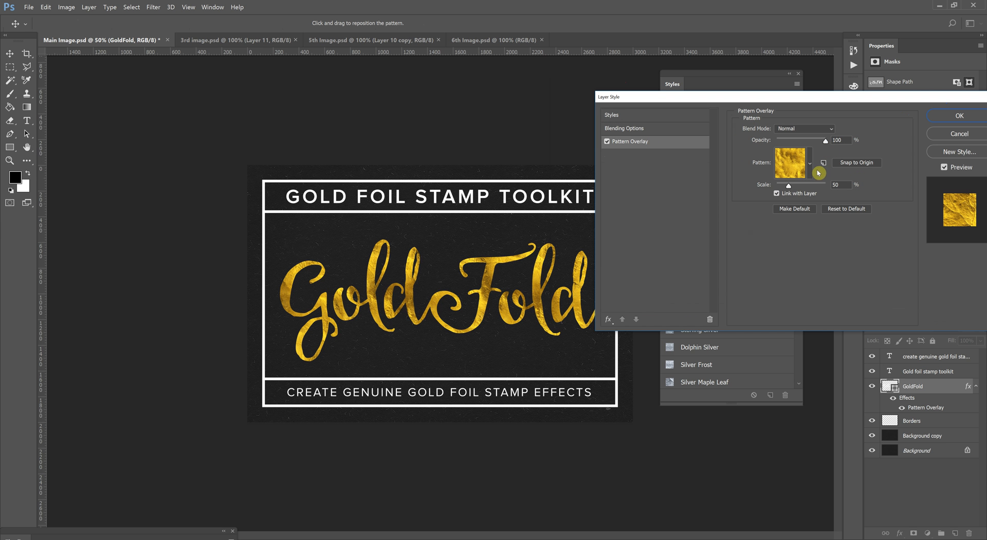
pyautogui.moveTo(720, 130)
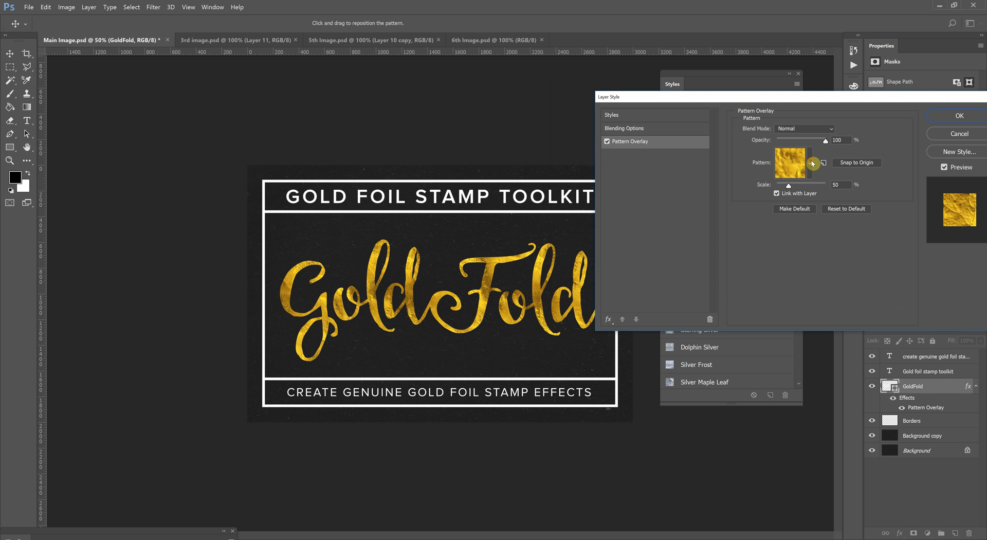
pyautogui.click(789, 163)
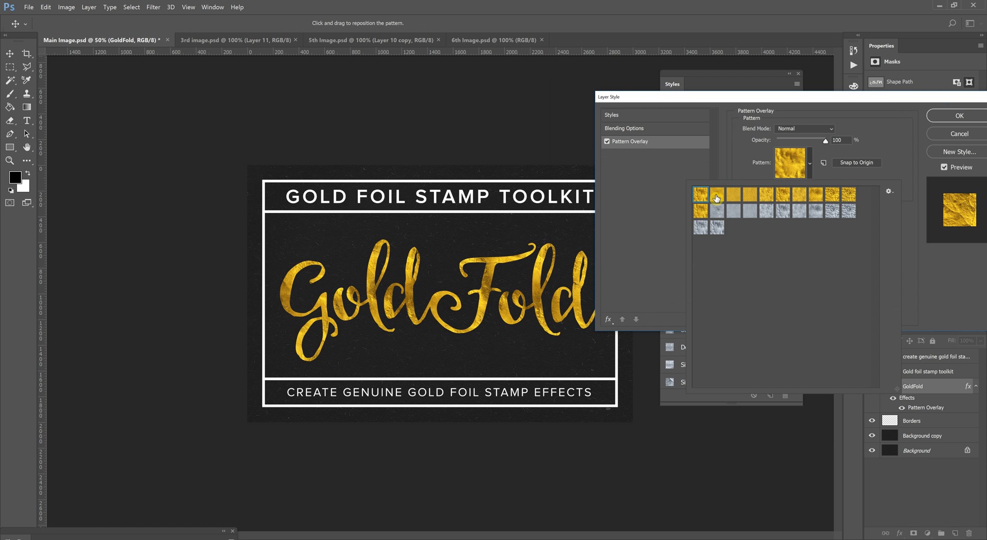
pyautogui.moveTo(814, 171)
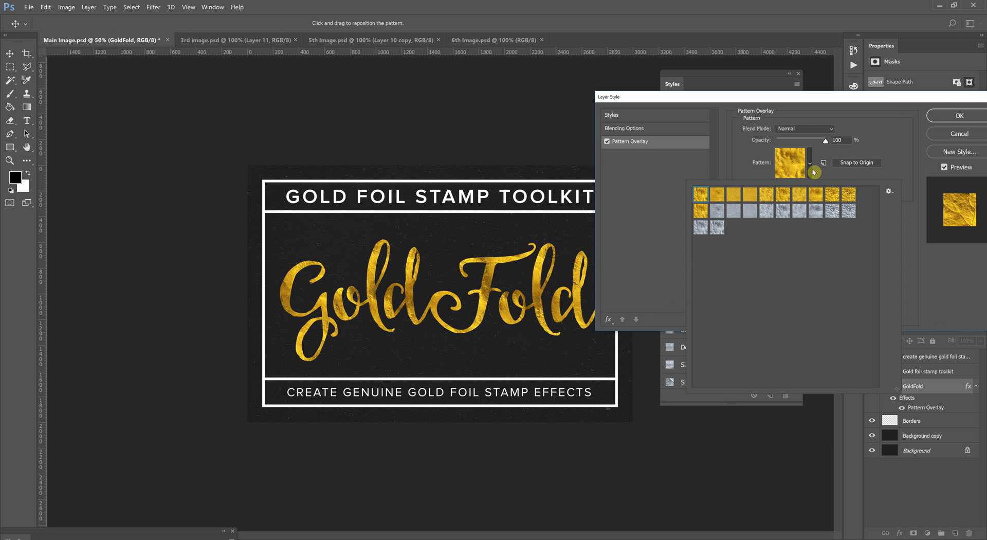
pyautogui.click(611, 115)
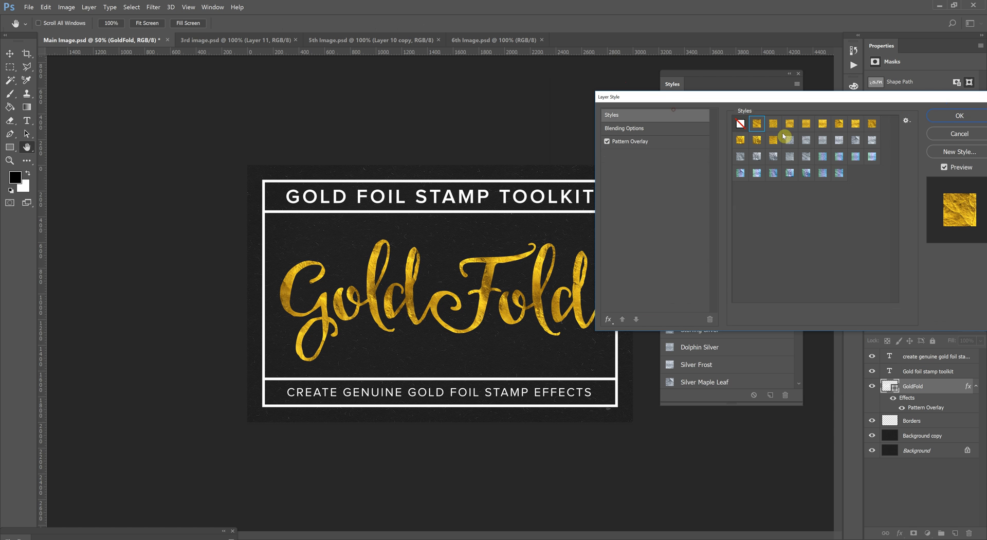
pyautogui.click(788, 123)
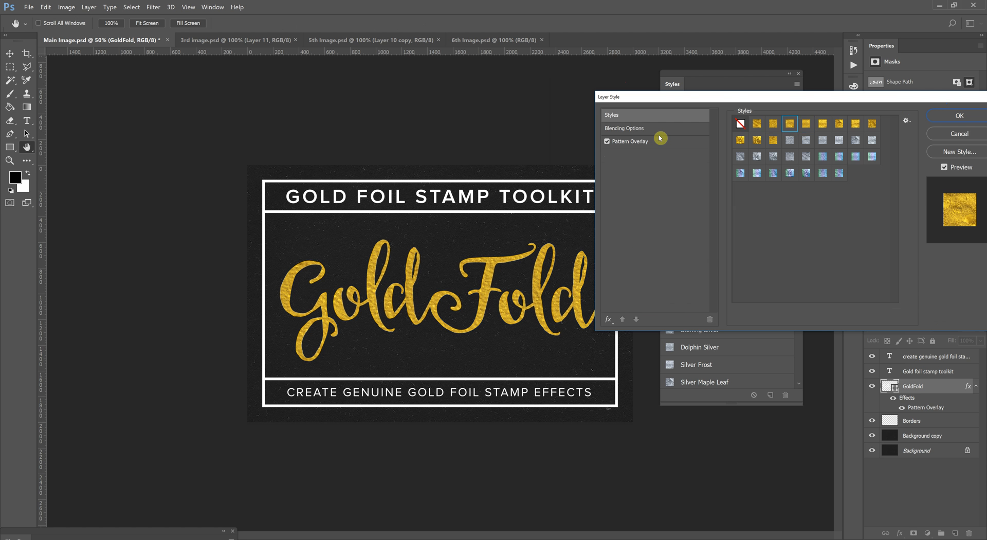
pyautogui.click(628, 141)
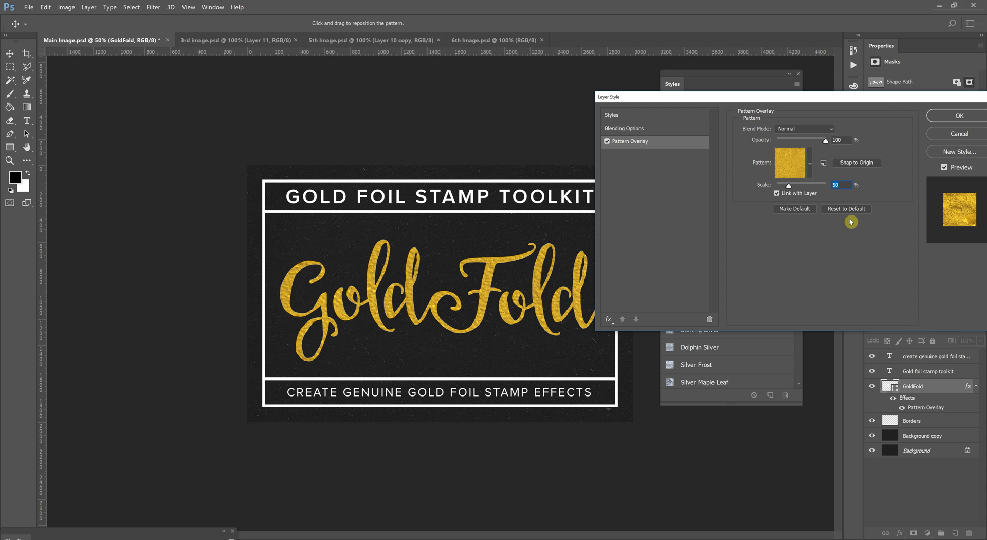
# Reset the Pattern Overlay to defaults at 100% scale and pick a shiny crinkled gold foil
pyautogui.click(809, 164)
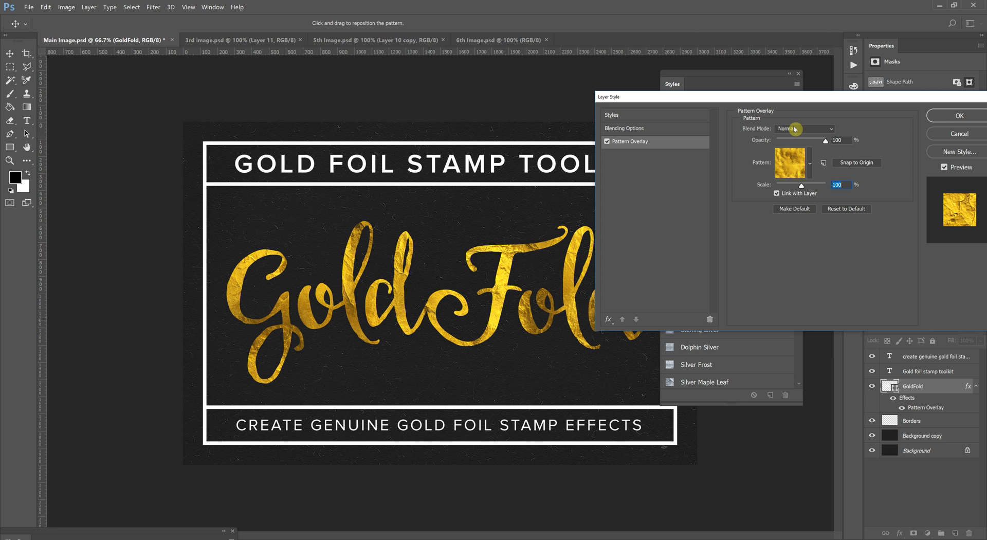
pyautogui.moveTo(746, 112)
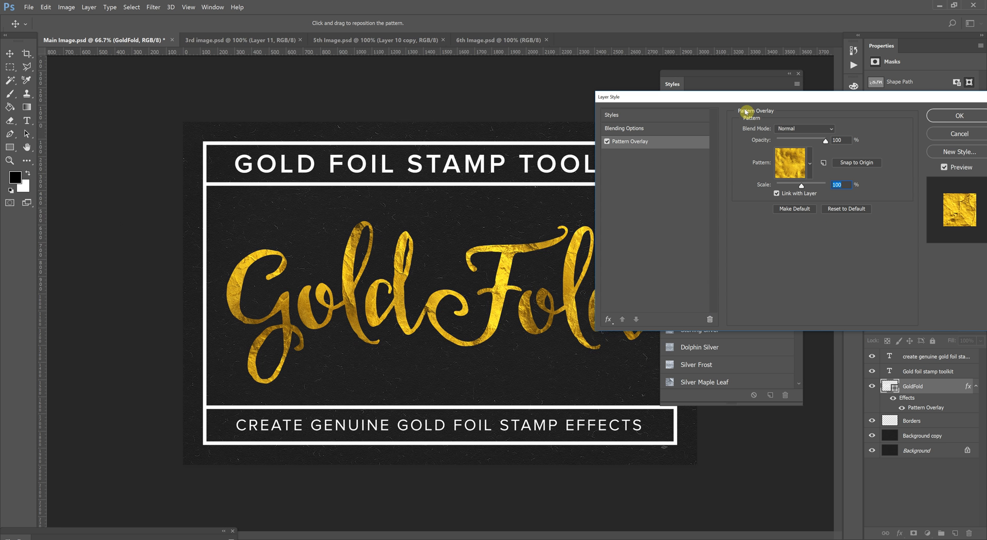
pyautogui.click(791, 162)
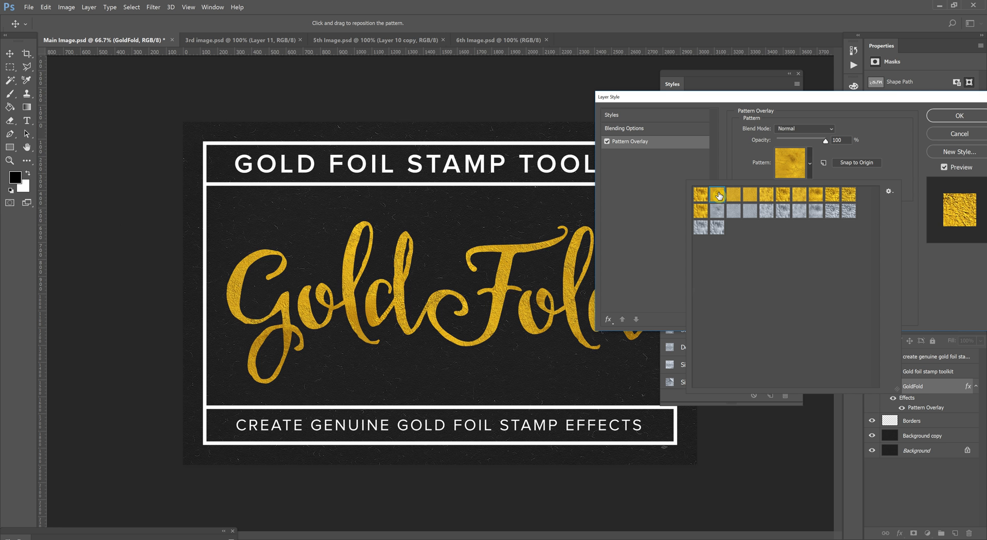
pyautogui.click(716, 194)
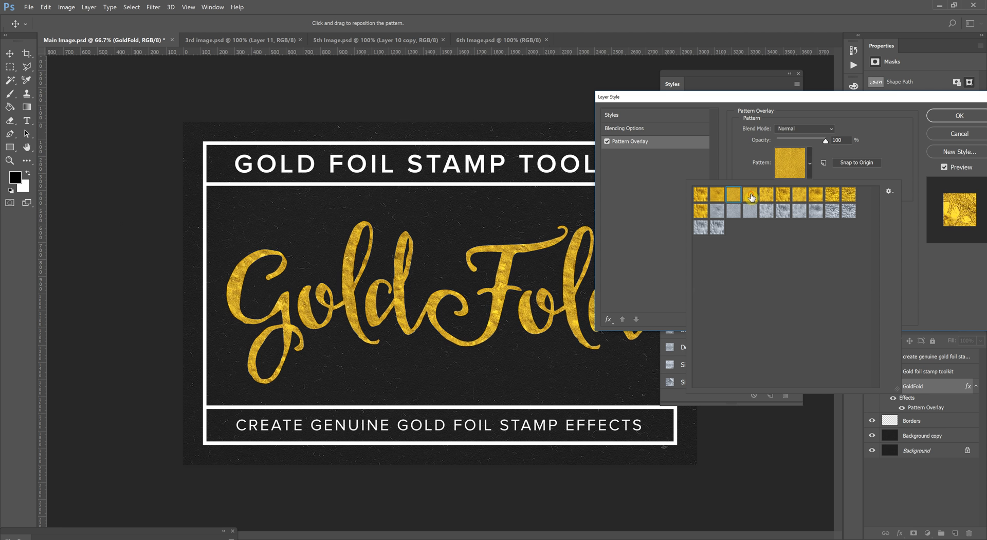
pyautogui.click(791, 196)
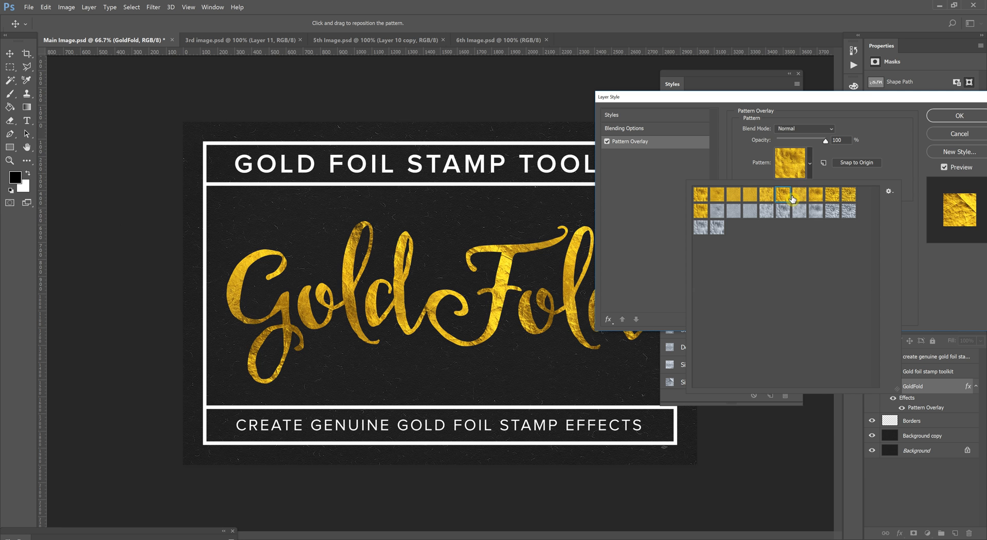
pyautogui.click(702, 195)
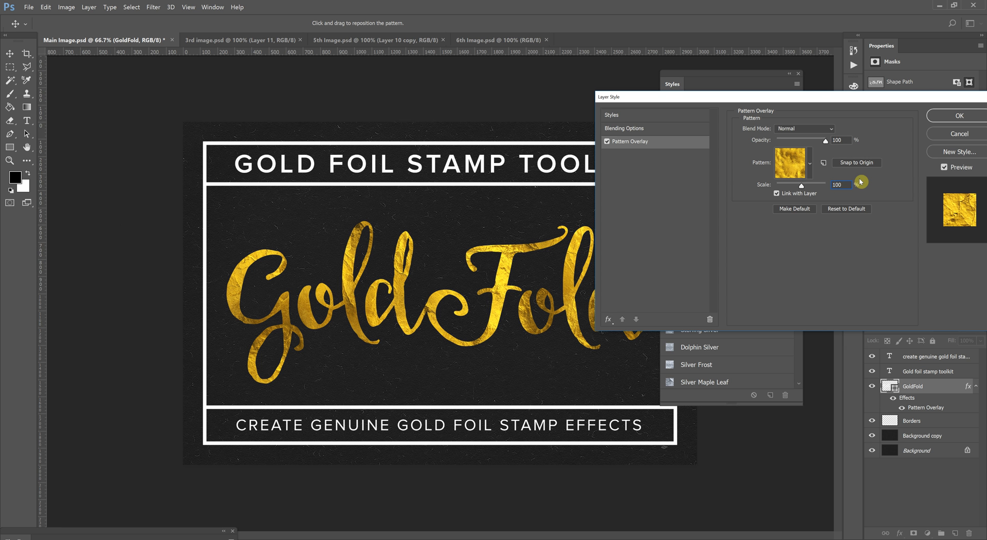
pyautogui.tripleClick(837, 185)
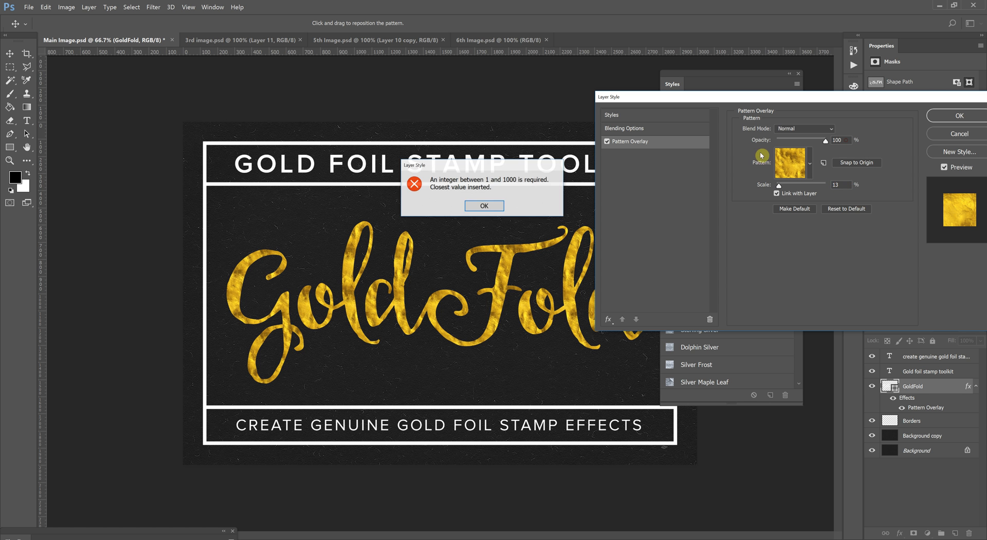
pyautogui.click(483, 205)
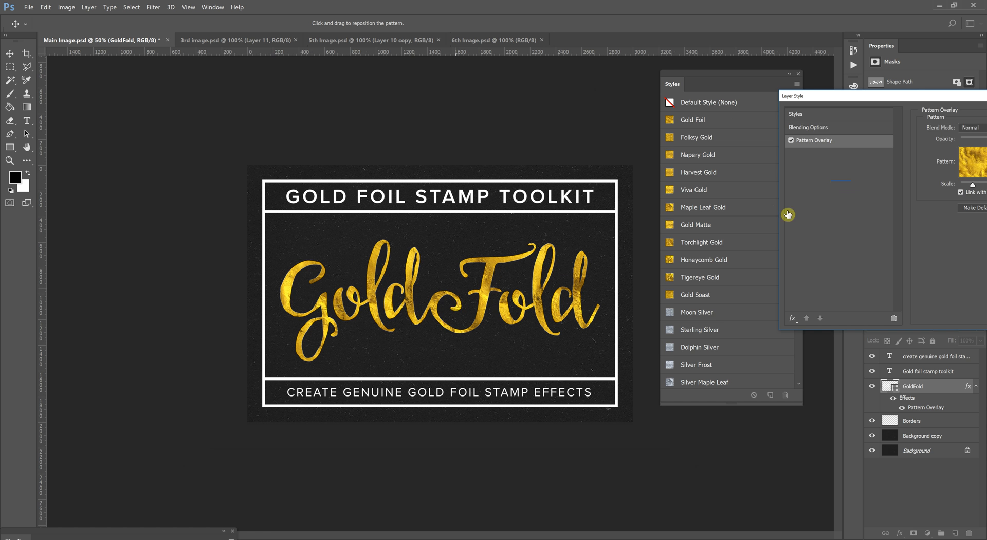
# Try matte gold, shinier gold and silver foils, then commit a shiny crinkled gold overlay
pyautogui.click(867, 159)
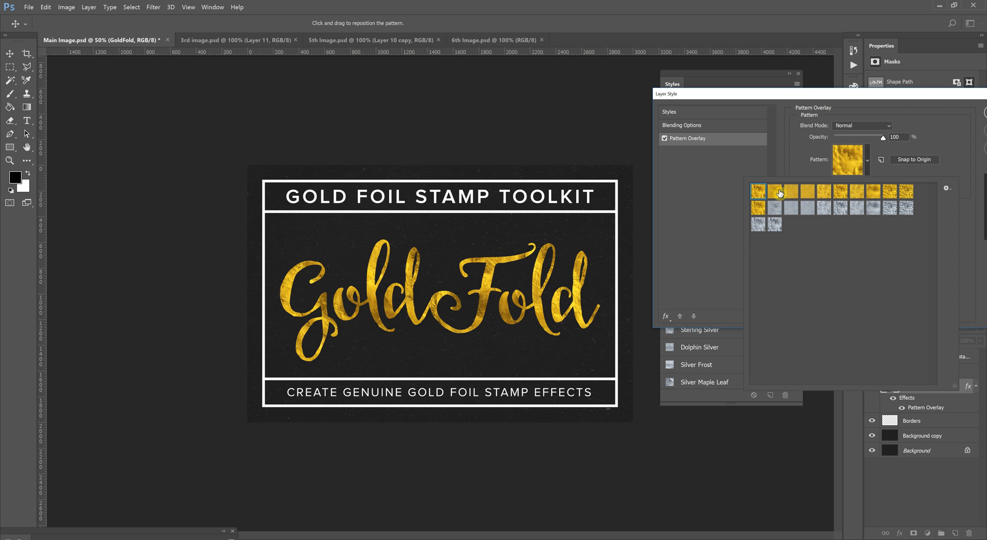
pyautogui.click(777, 192)
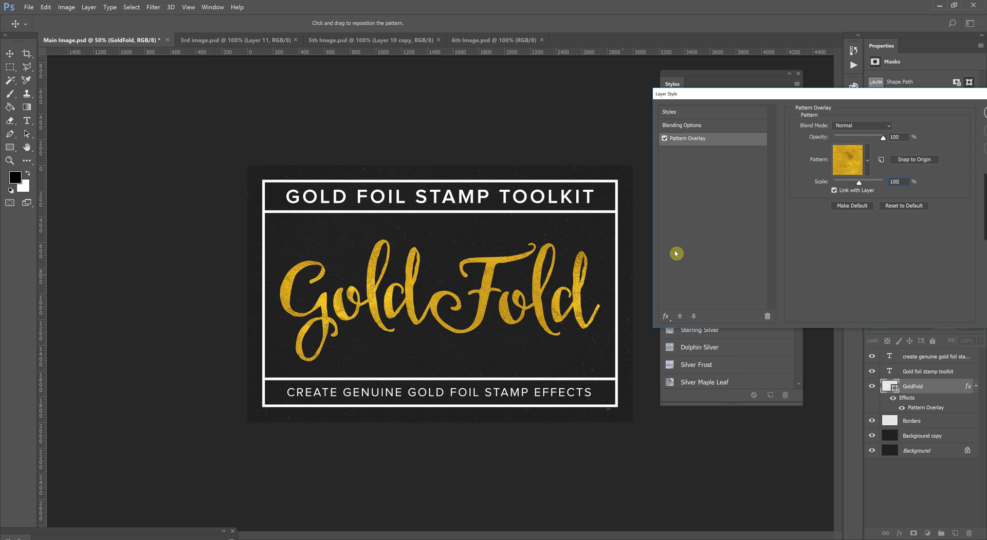
pyautogui.click(867, 159)
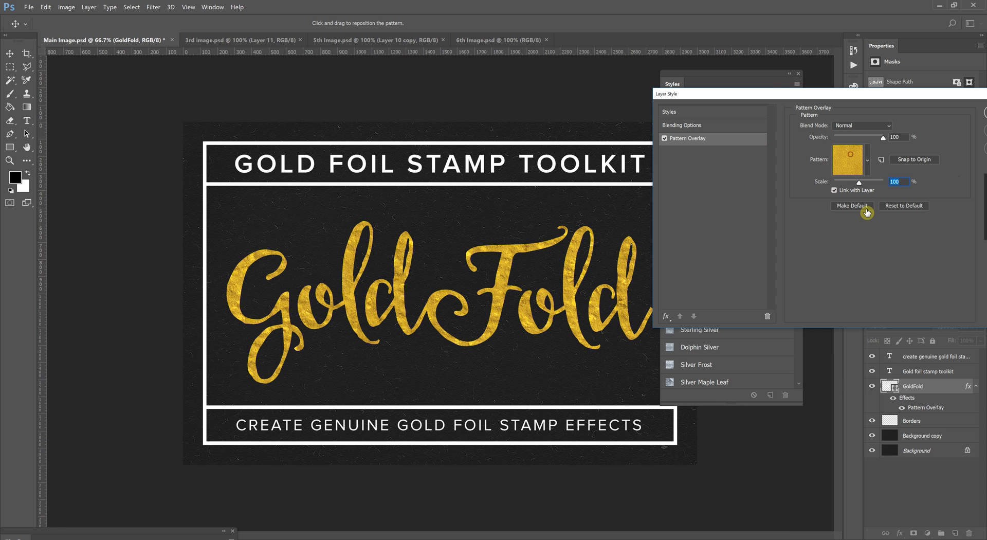
pyautogui.click(866, 160)
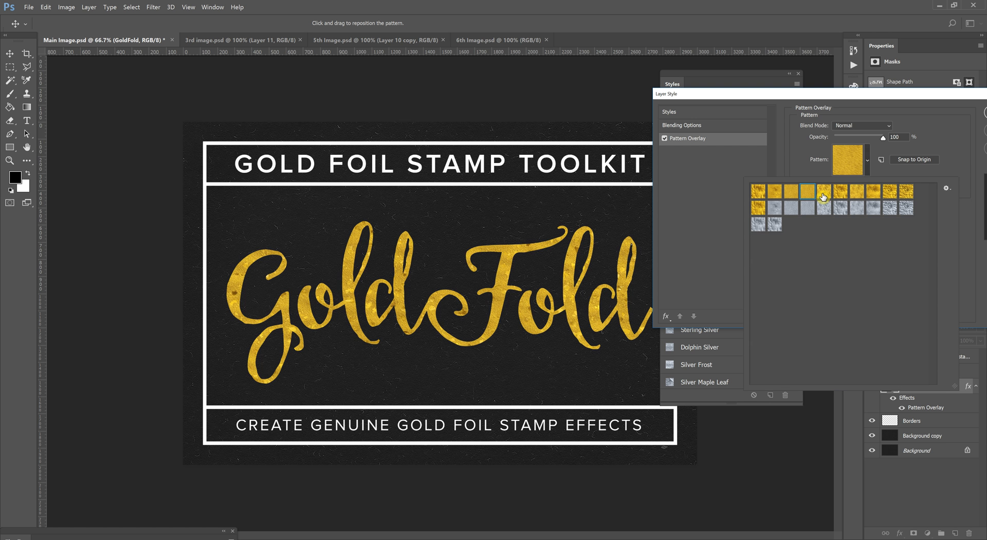
pyautogui.click(821, 192)
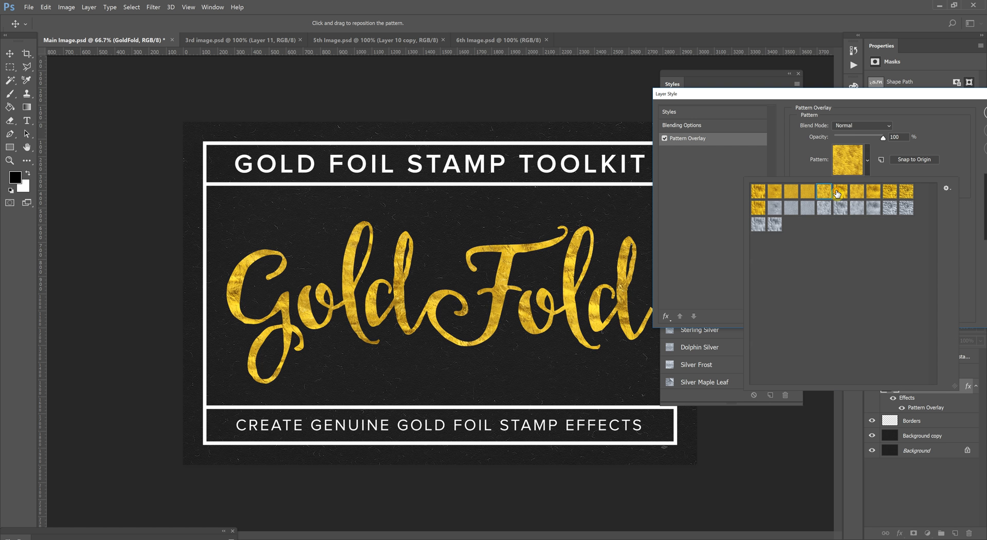
pyautogui.click(873, 192)
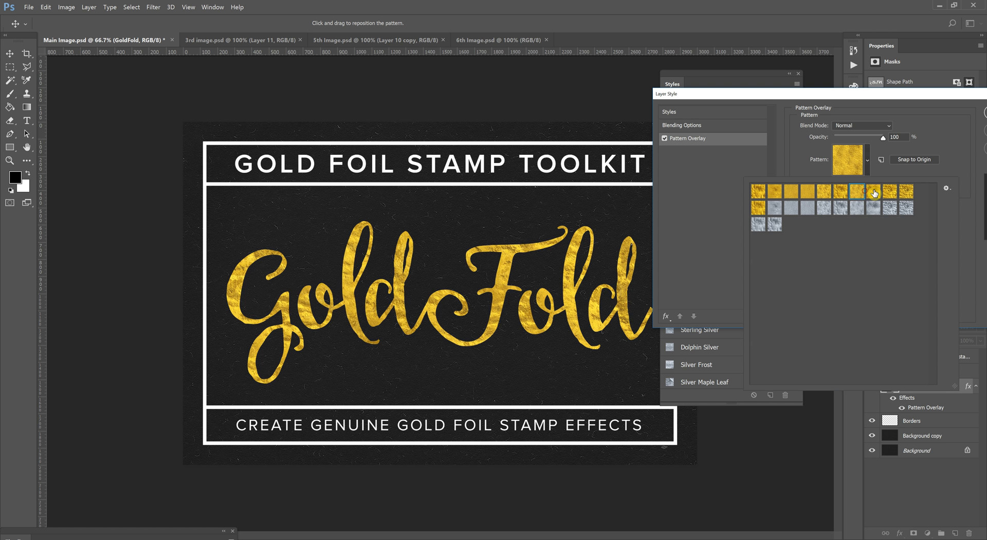
pyautogui.click(791, 208)
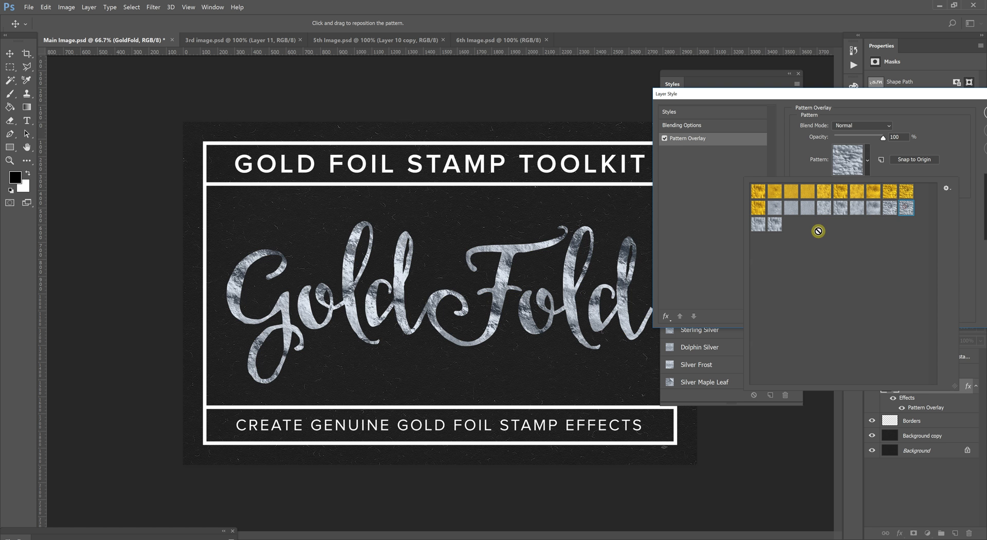
pyautogui.click(758, 194)
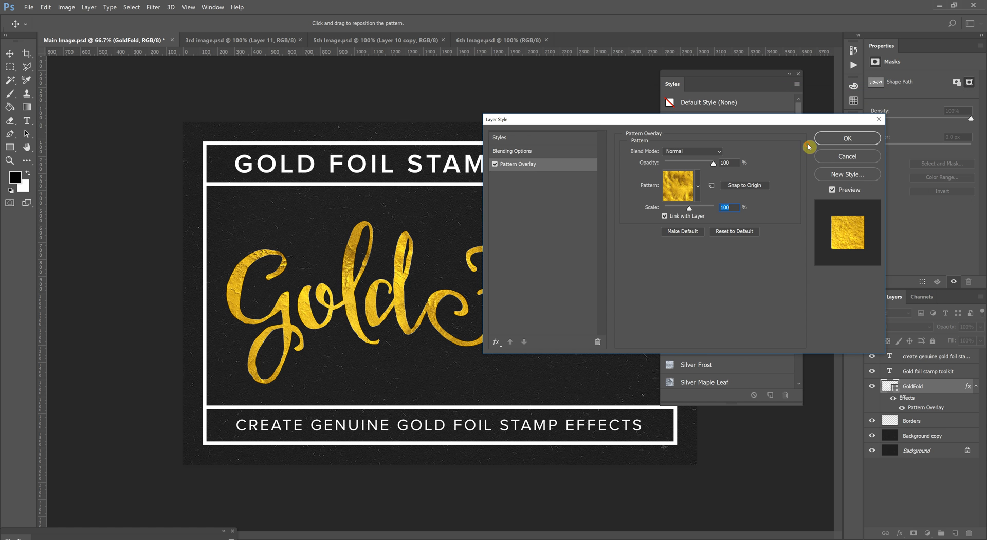
pyautogui.click(846, 138)
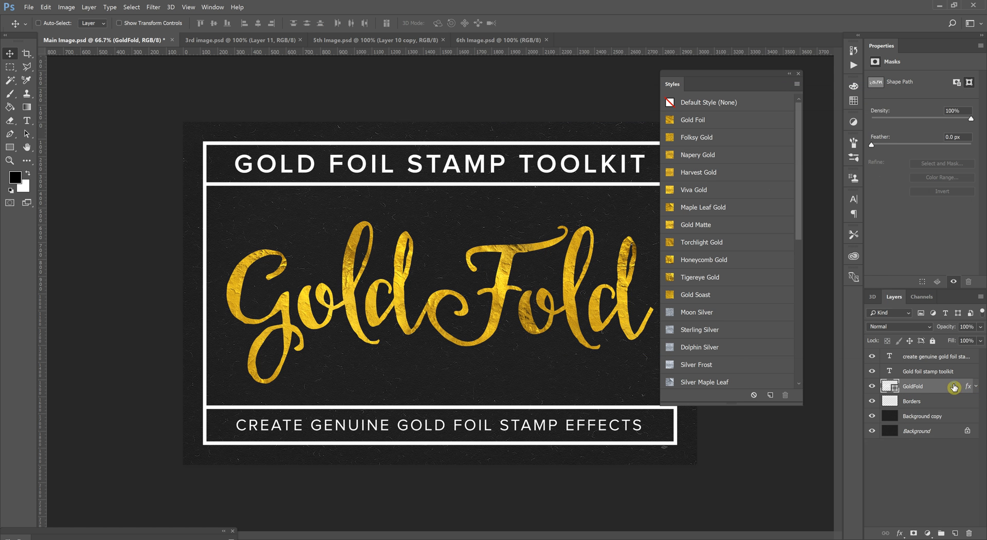
# Copy the GoldFold layer style and paste it onto Borders and both text layers
pyautogui.rightClick(911, 386)
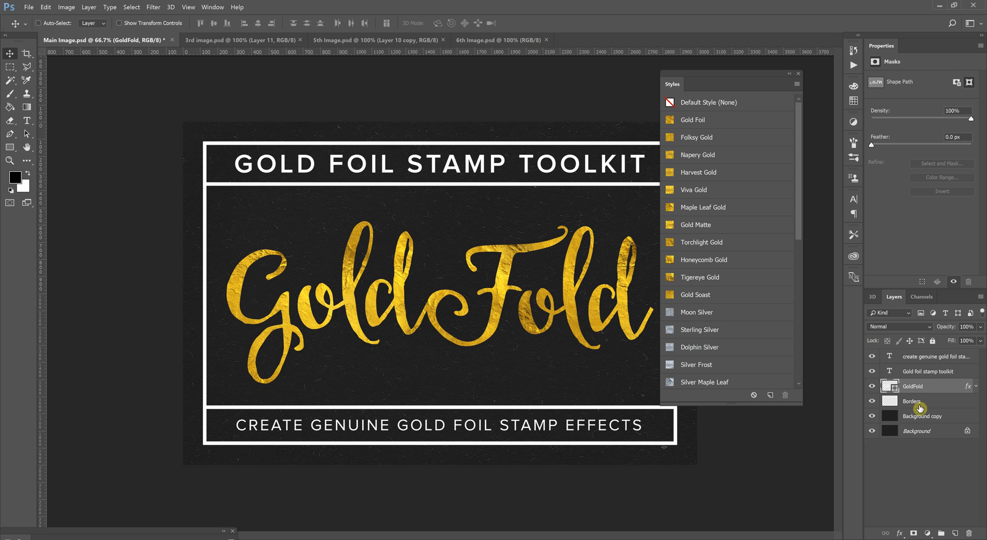
pyautogui.click(931, 357)
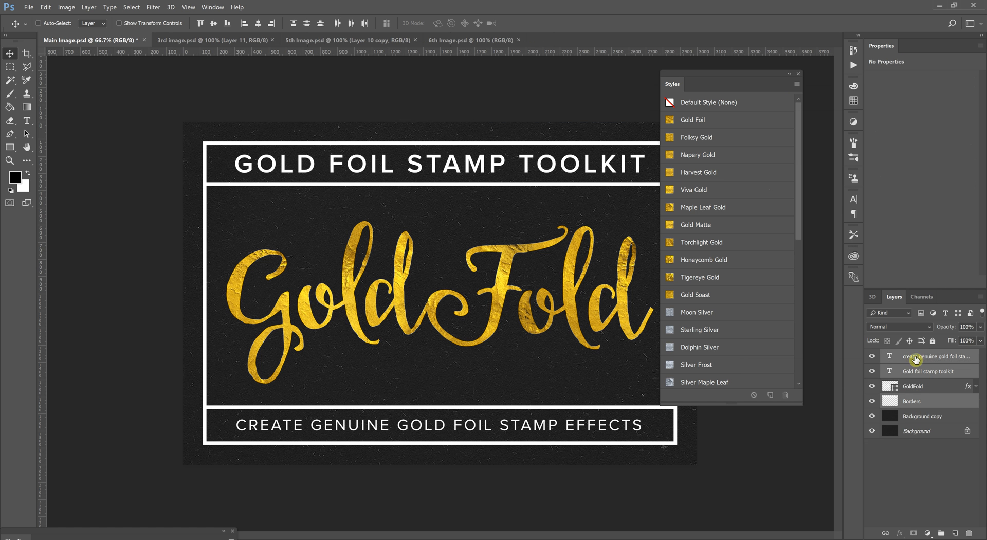
pyautogui.click(691, 120)
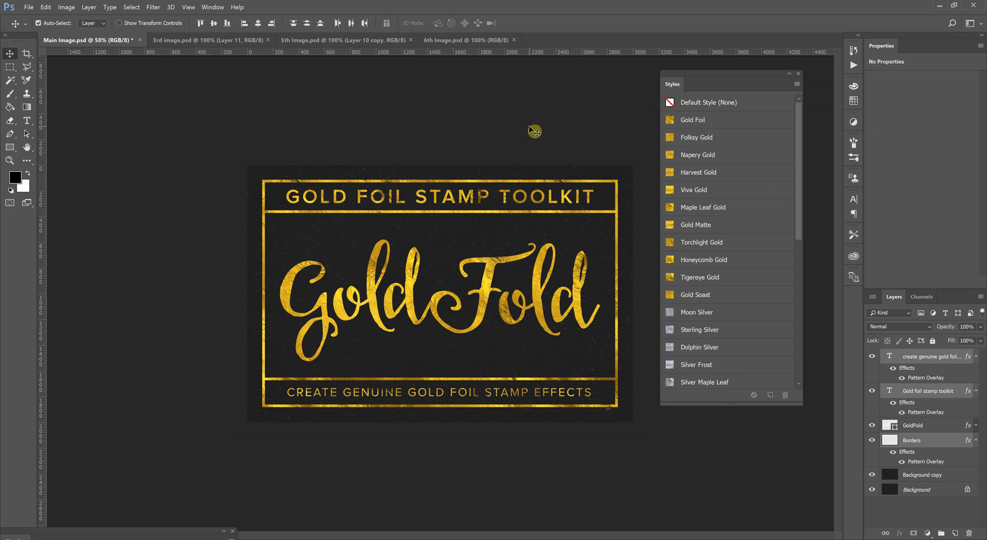
pyautogui.click(926, 390)
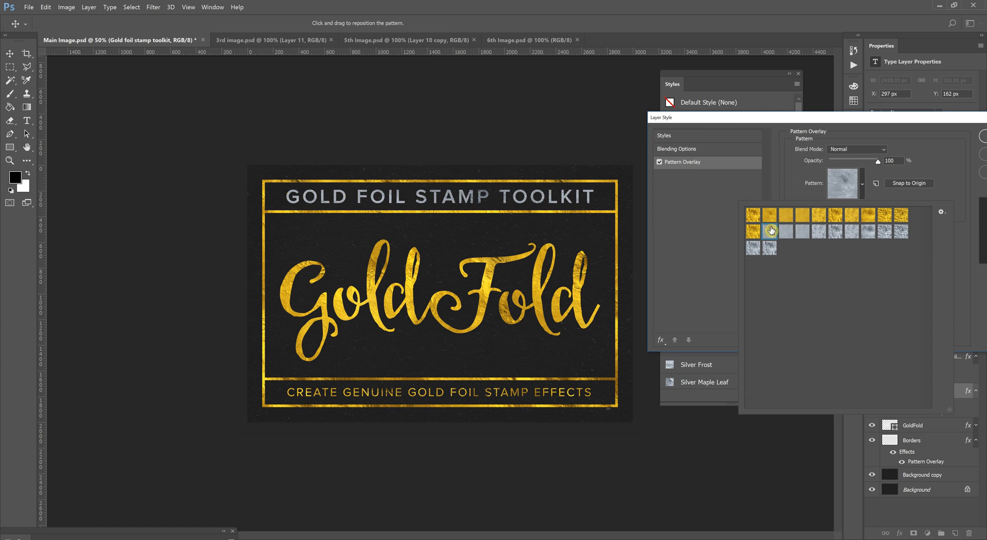
# Switch the title to a silver foil pattern and copy that style onto the tagline
pyautogui.click(863, 229)
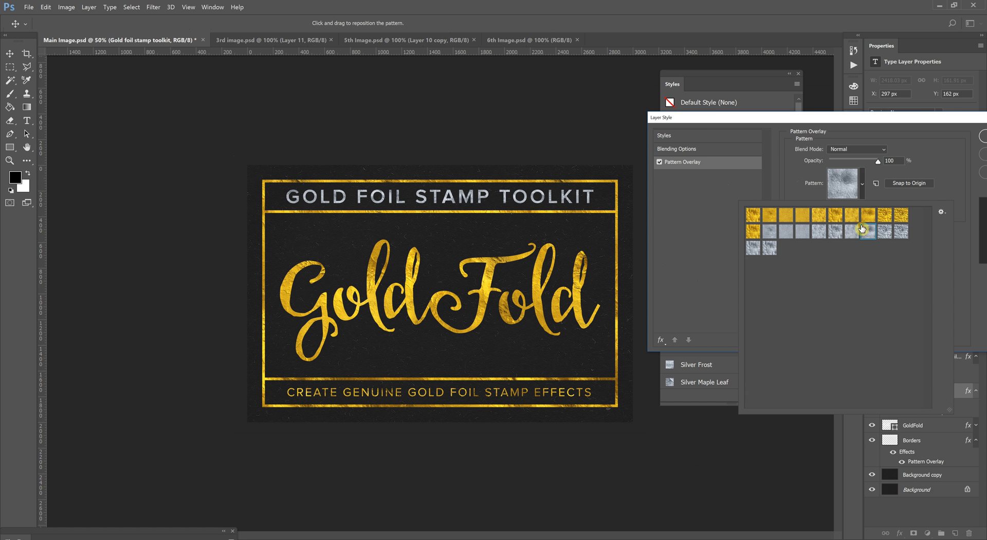
pyautogui.click(769, 248)
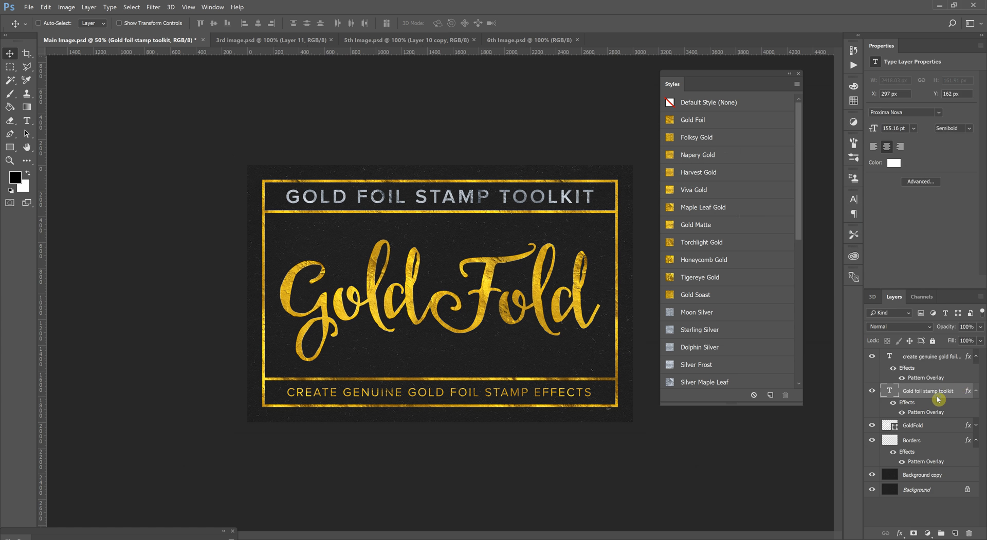
pyautogui.rightClick(932, 391)
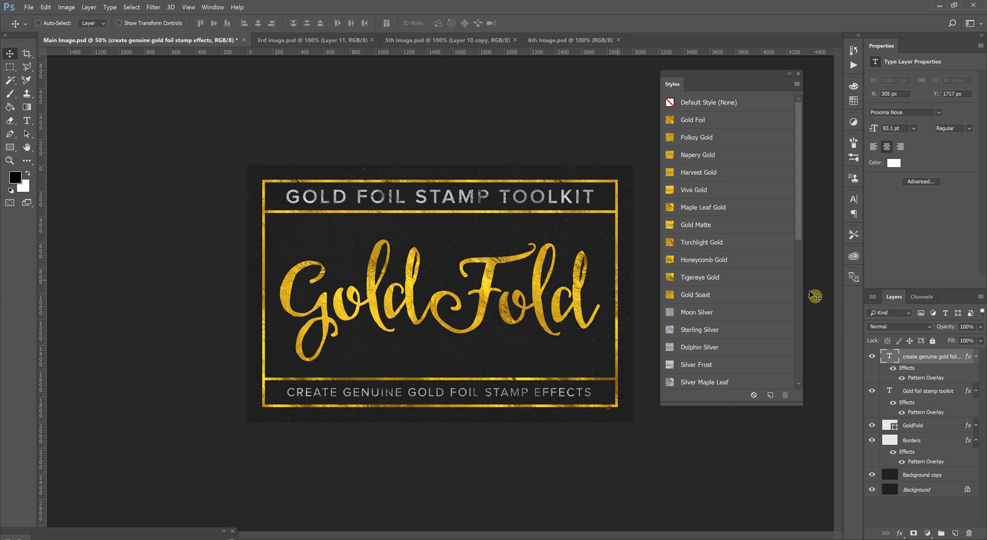
pyautogui.click(916, 425)
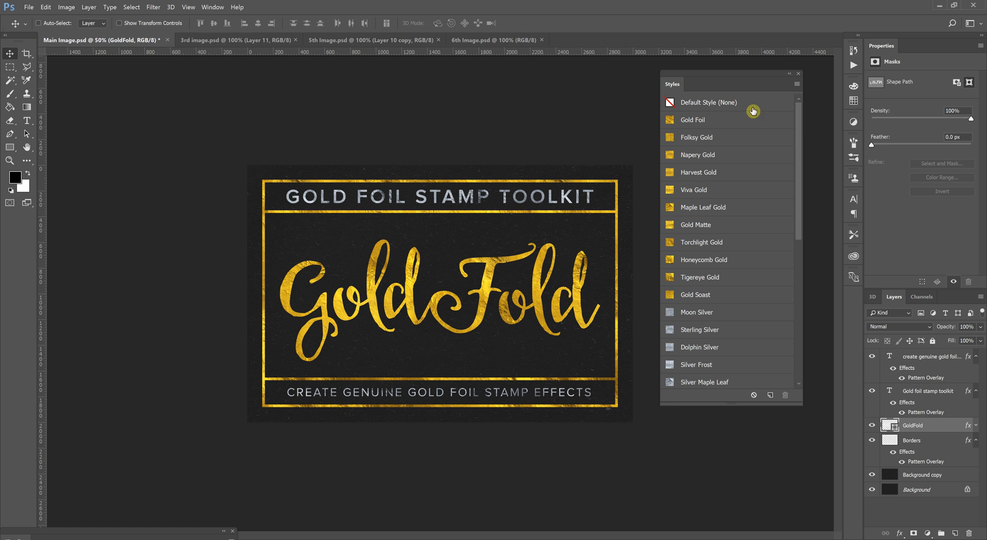
# Adjust the holographic Gradient Overlay angle and switch it to a reflected gradient style
pyautogui.scroll(-3)
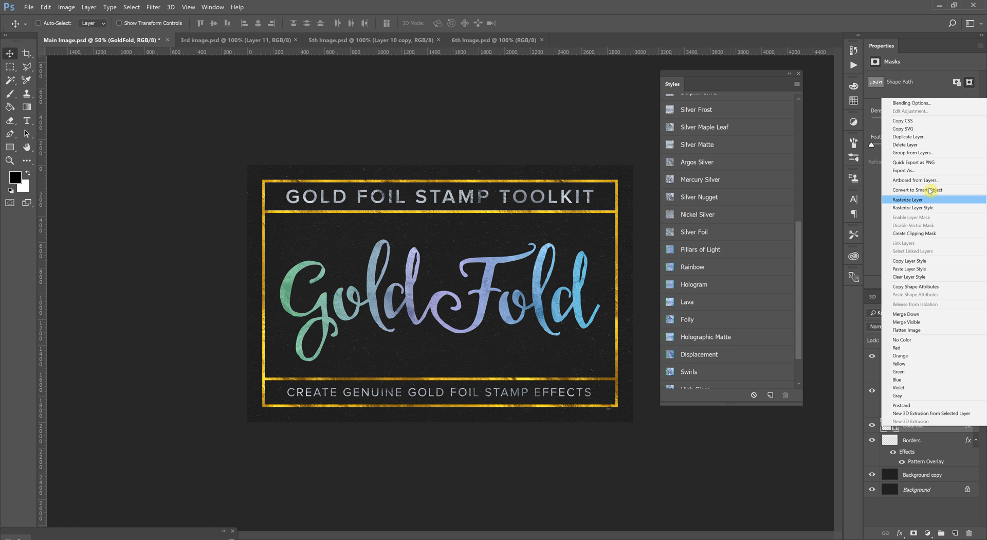
pyautogui.click(911, 102)
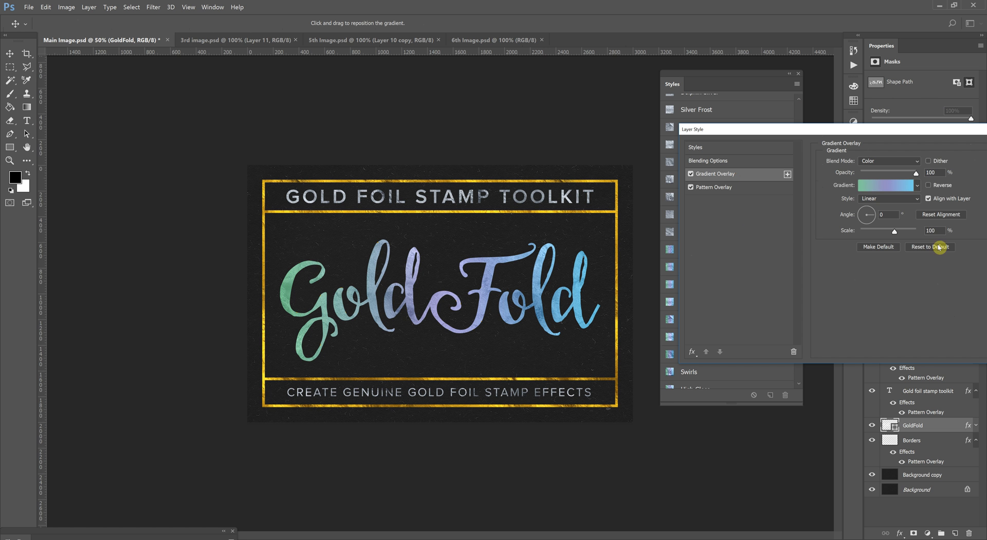
pyautogui.click(714, 187)
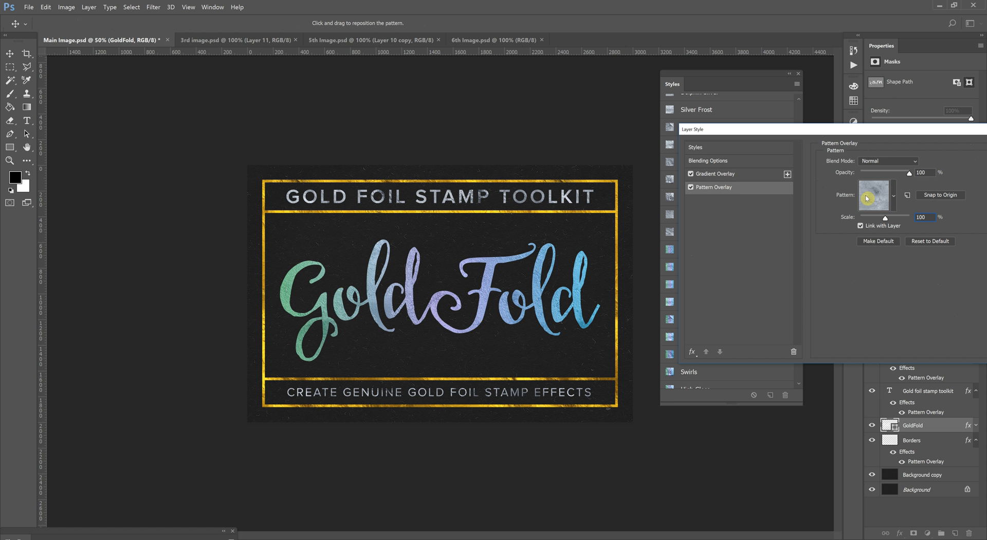
pyautogui.click(714, 174)
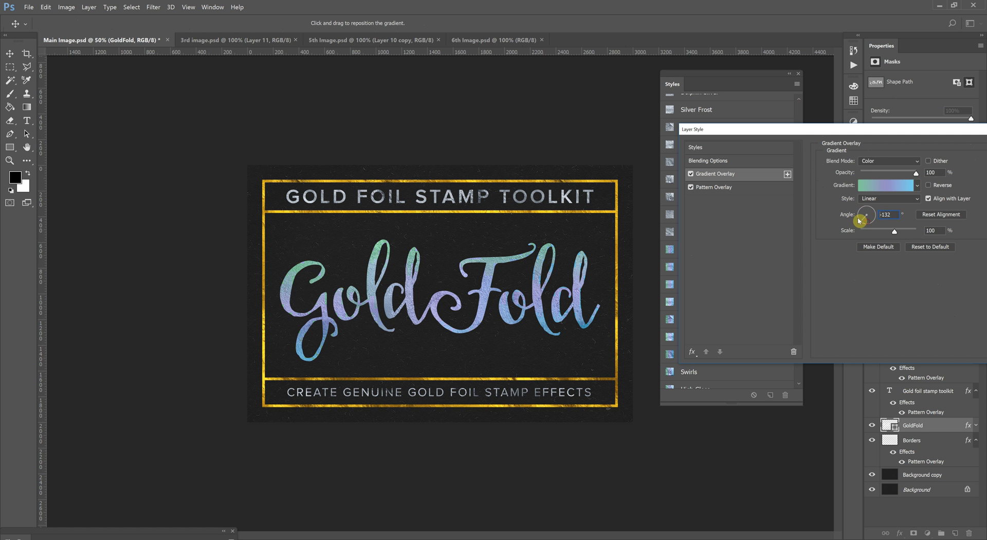
pyautogui.click(888, 198)
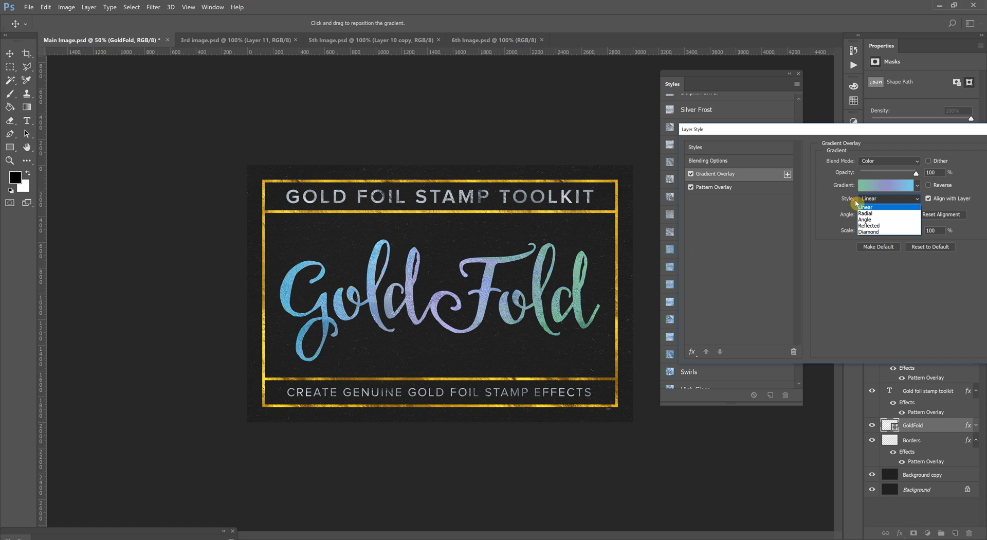
pyautogui.click(869, 206)
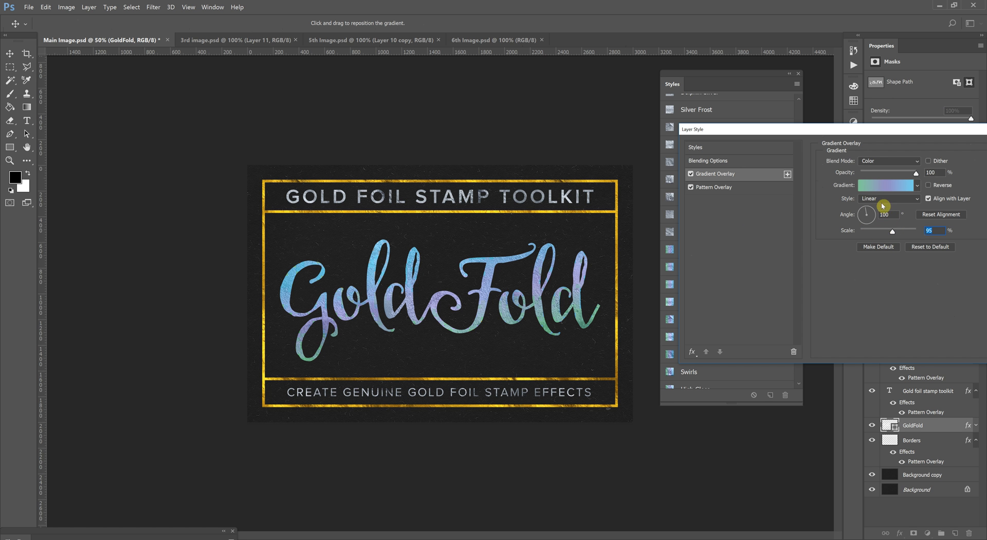
pyautogui.click(889, 198)
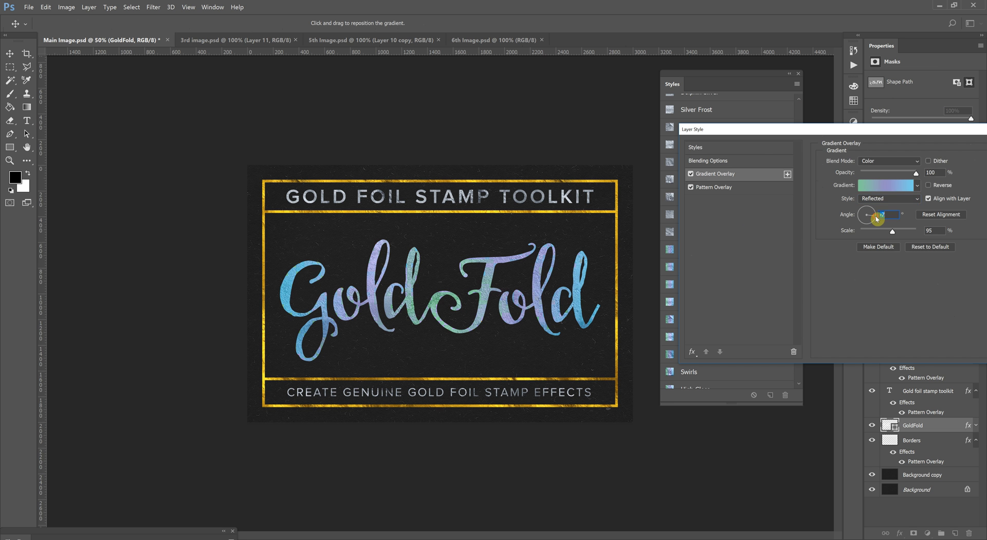
# Apply a gold foil preset to the lettering and switch to 3rd image.psd
pyautogui.click(695, 146)
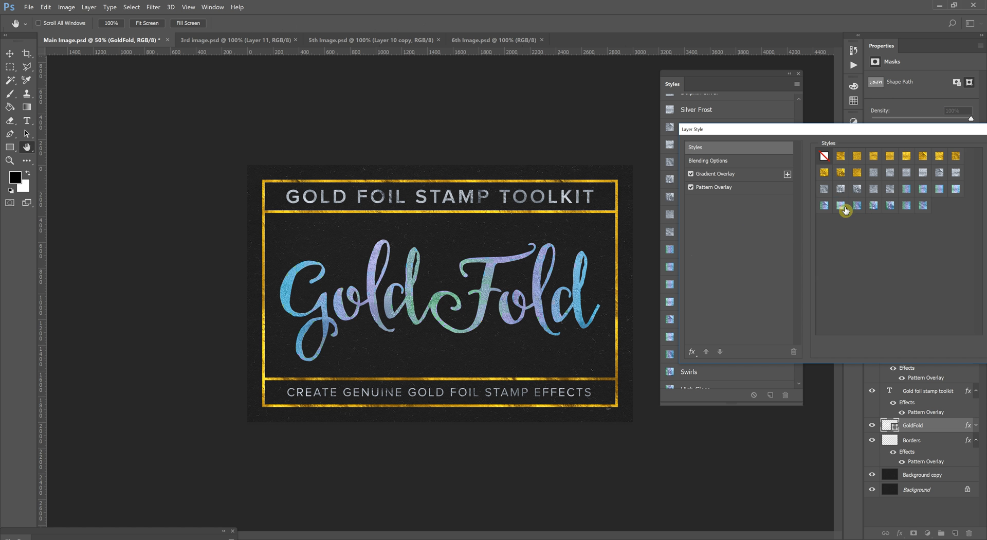
pyautogui.click(824, 204)
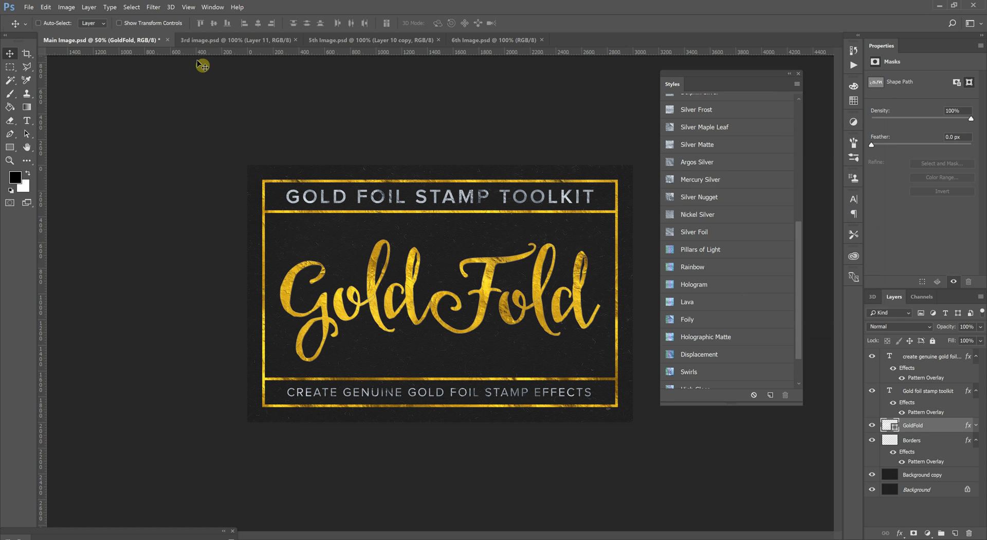
pyautogui.moveTo(220, 43)
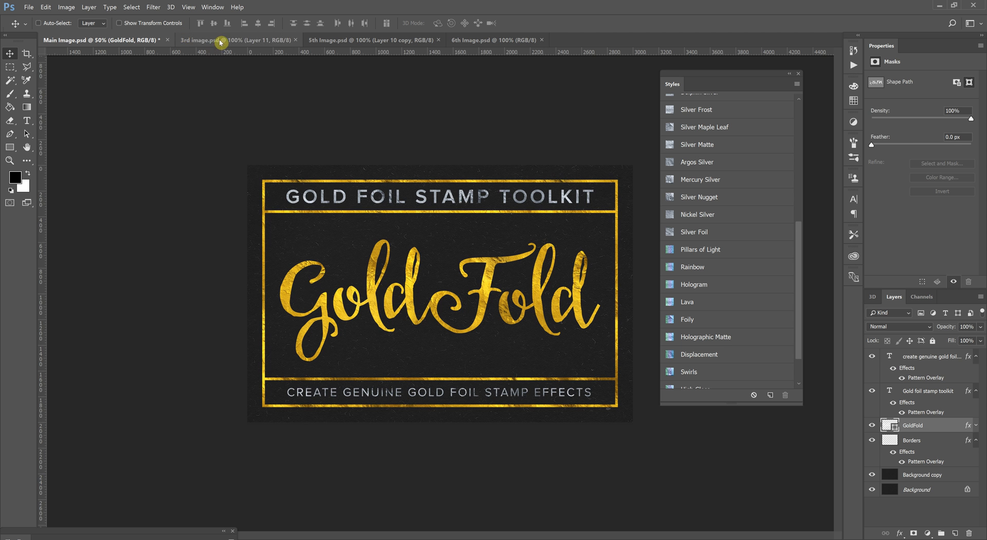
pyautogui.click(217, 40)
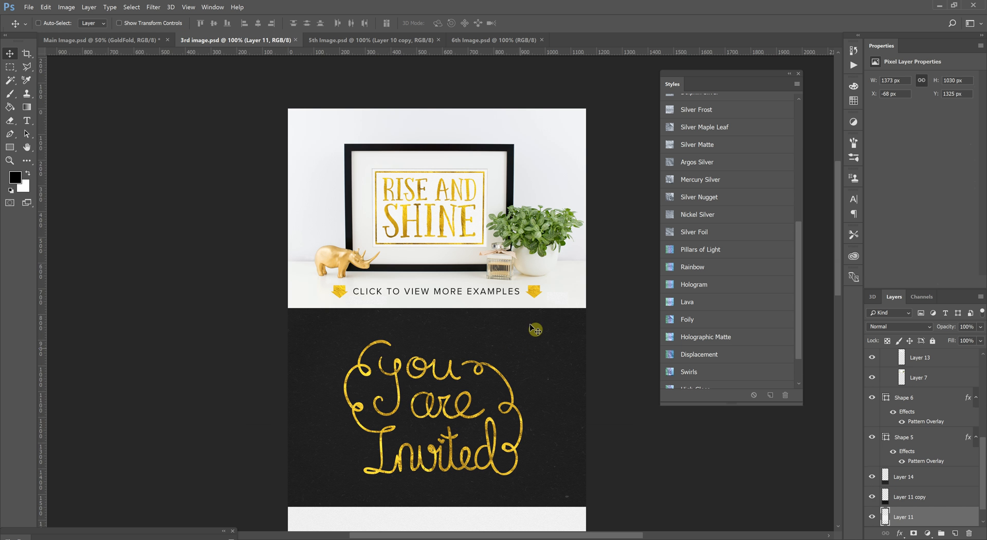
pyautogui.moveTo(471, 270)
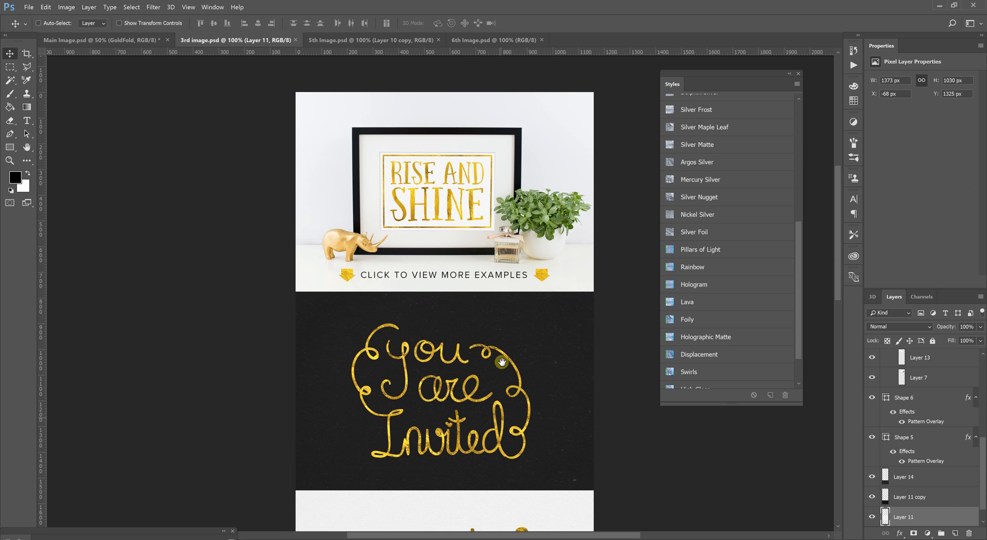
# Scroll through the 3rd image.psd foil invitation example
pyautogui.scroll(-3)
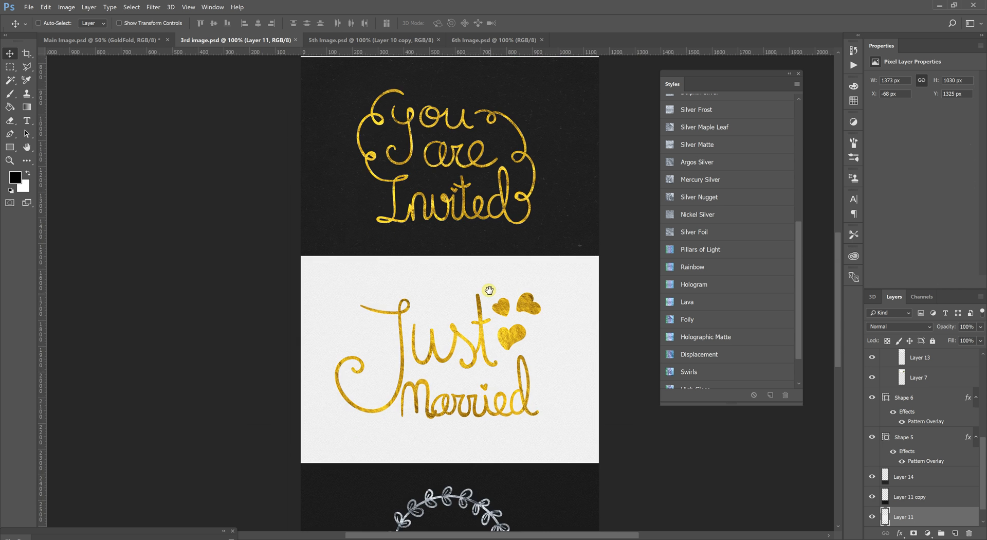
pyautogui.scroll(3)
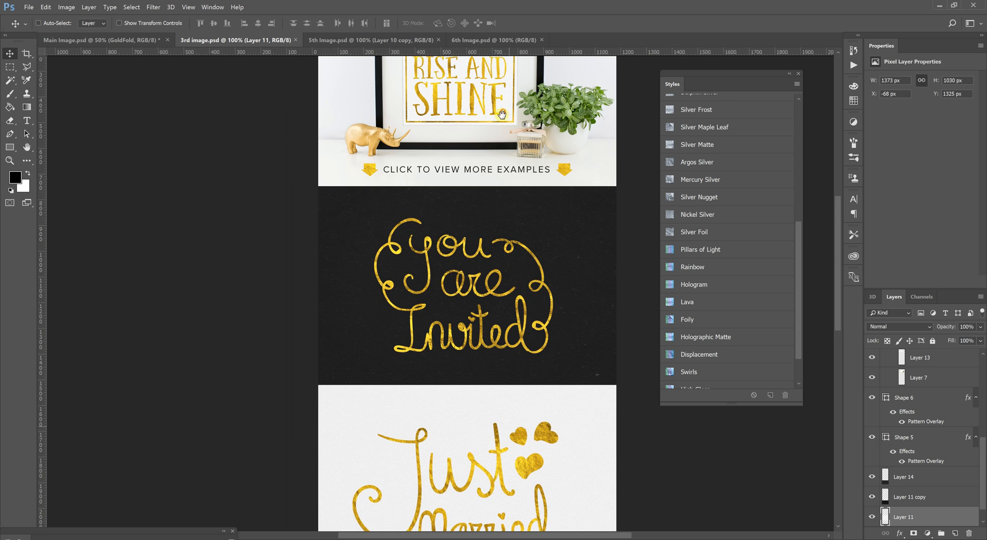
pyautogui.scroll(-3)
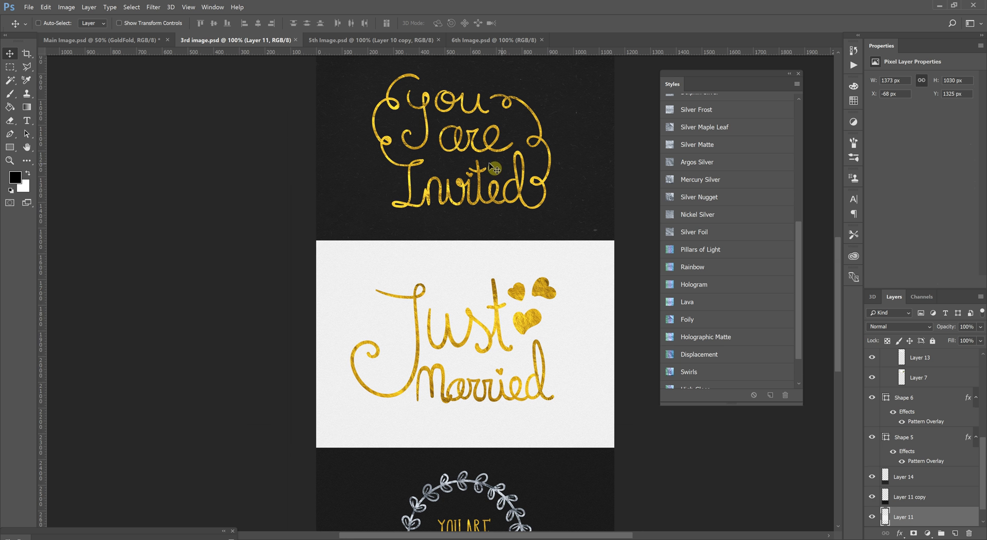
pyautogui.moveTo(507, 162)
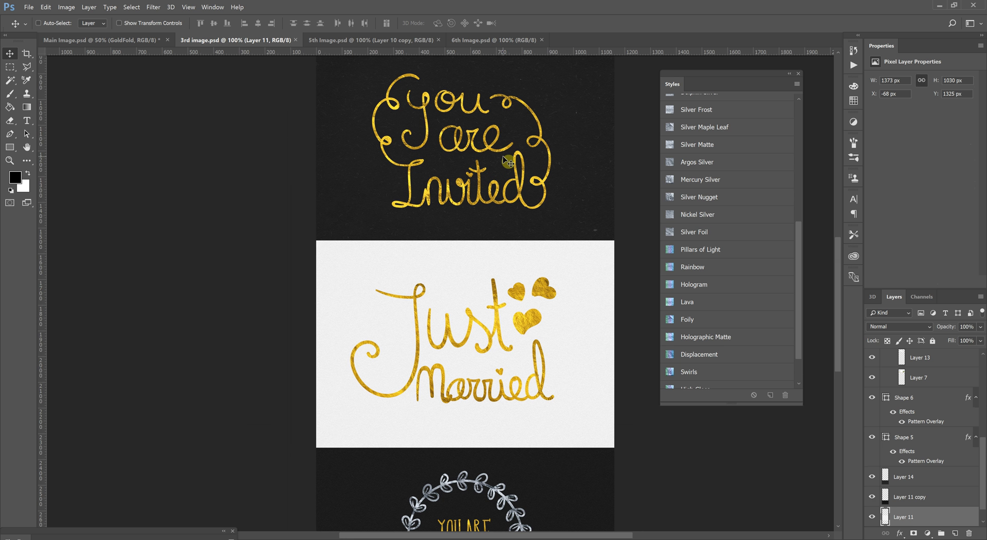
pyautogui.scroll(-3)
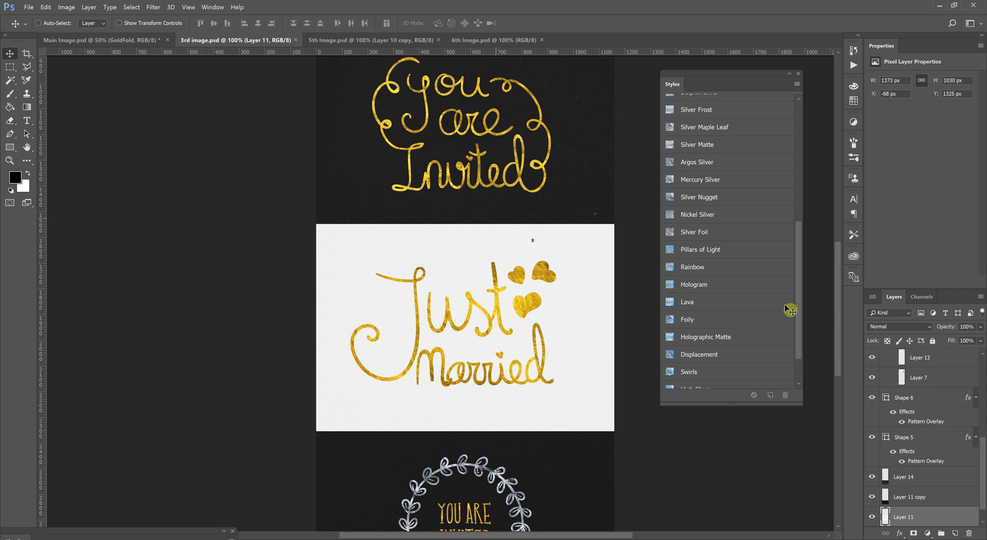
pyautogui.scroll(-3)
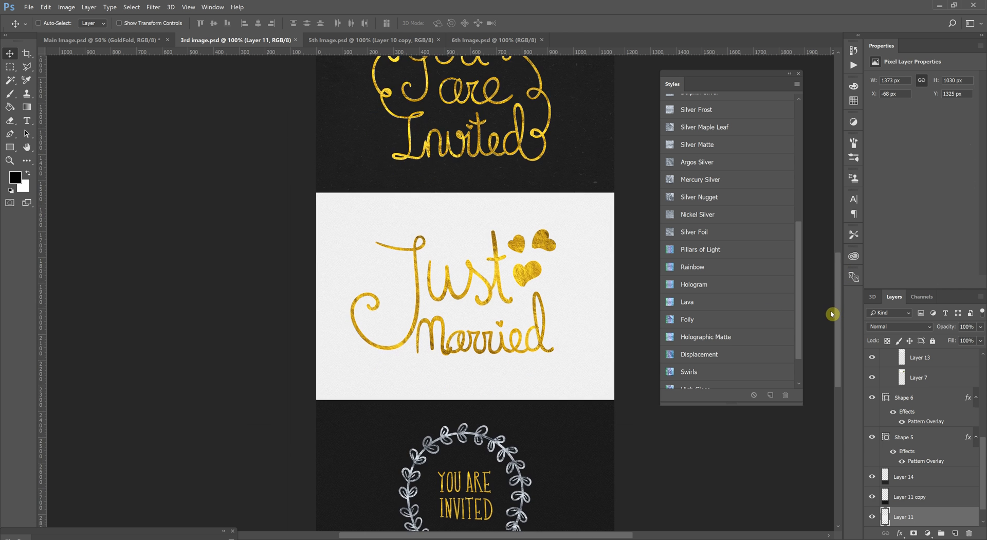
pyautogui.scroll(-3)
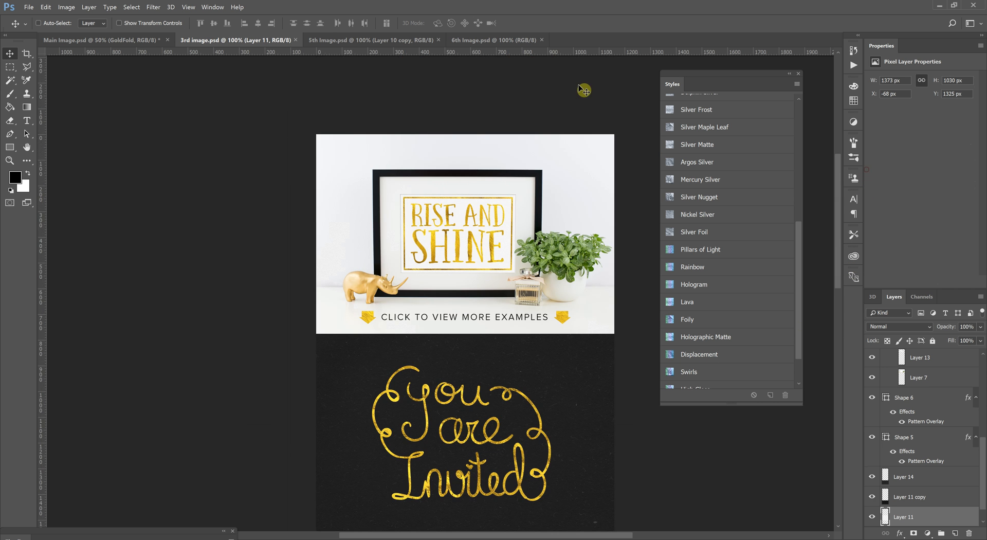
# View the 5th and 6th image examples, revisit 3rd image, then return to Main Image.psd
pyautogui.click(371, 40)
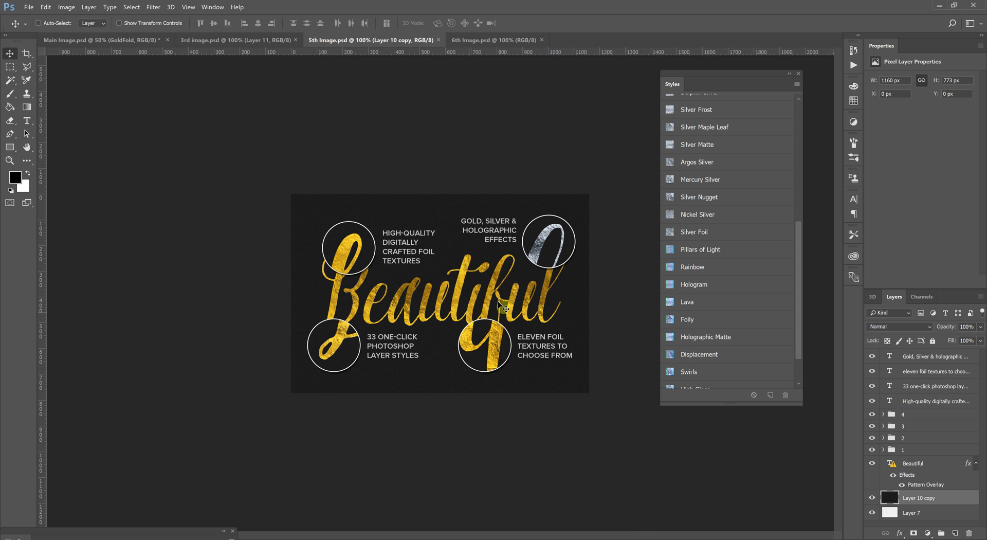
pyautogui.moveTo(468, 282)
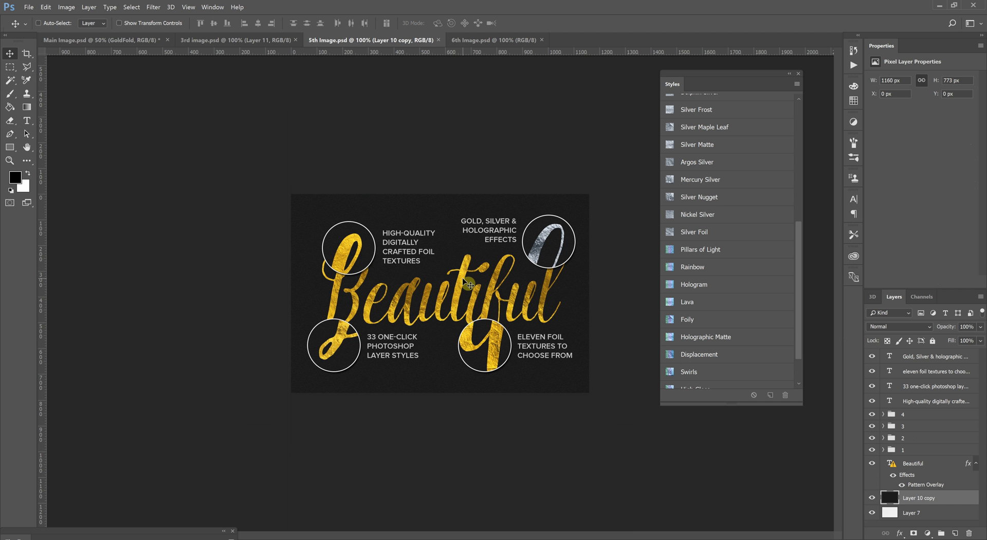
pyautogui.moveTo(438, 292)
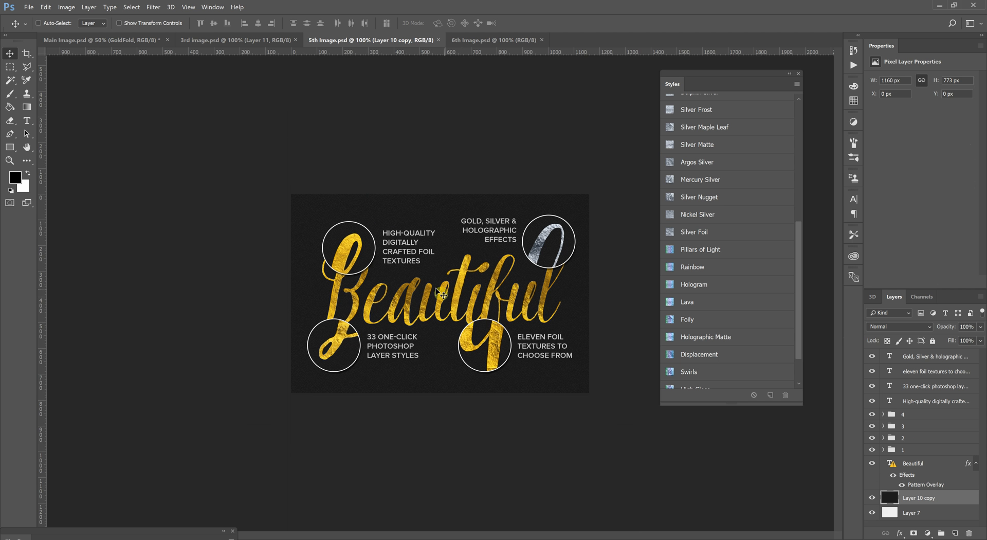
pyautogui.click(494, 40)
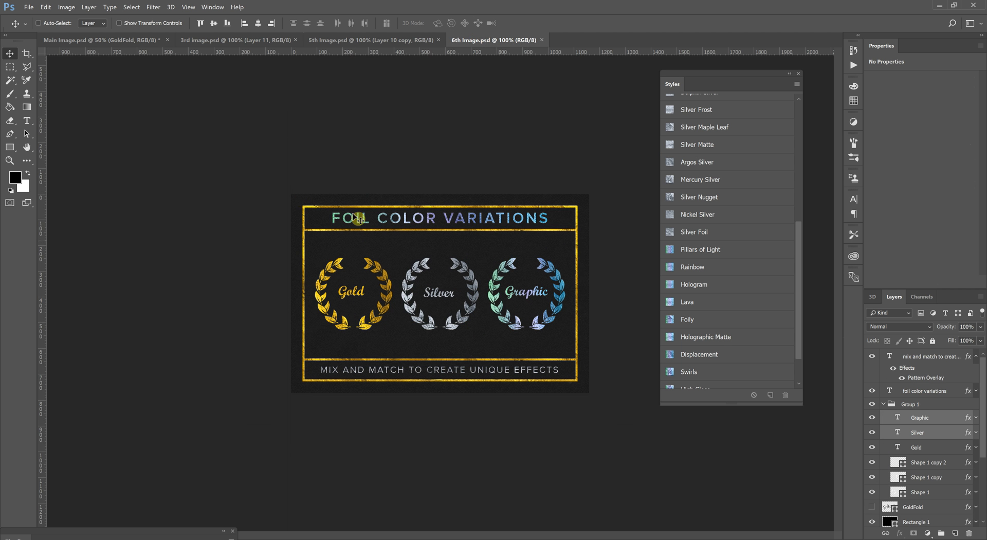
pyautogui.click(233, 39)
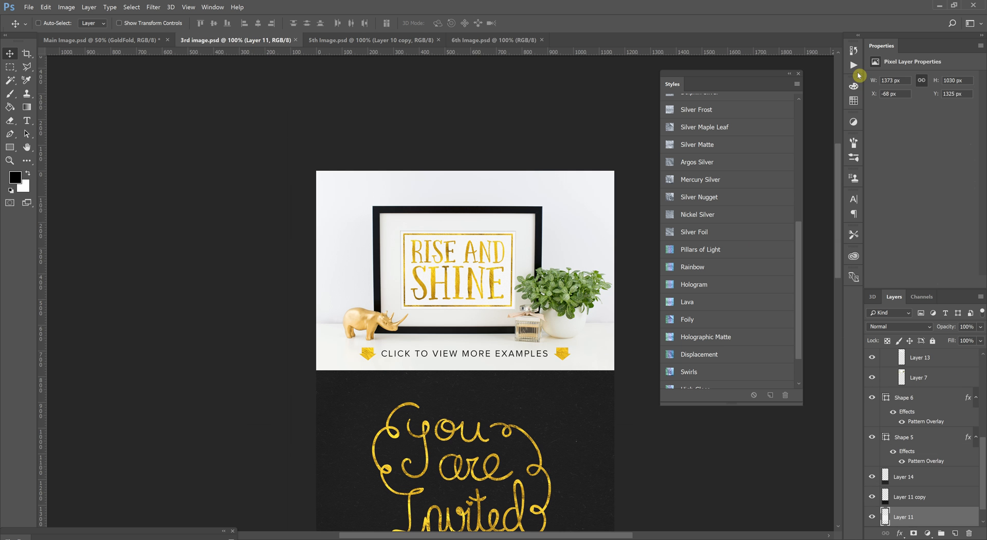
pyautogui.scroll(-3)
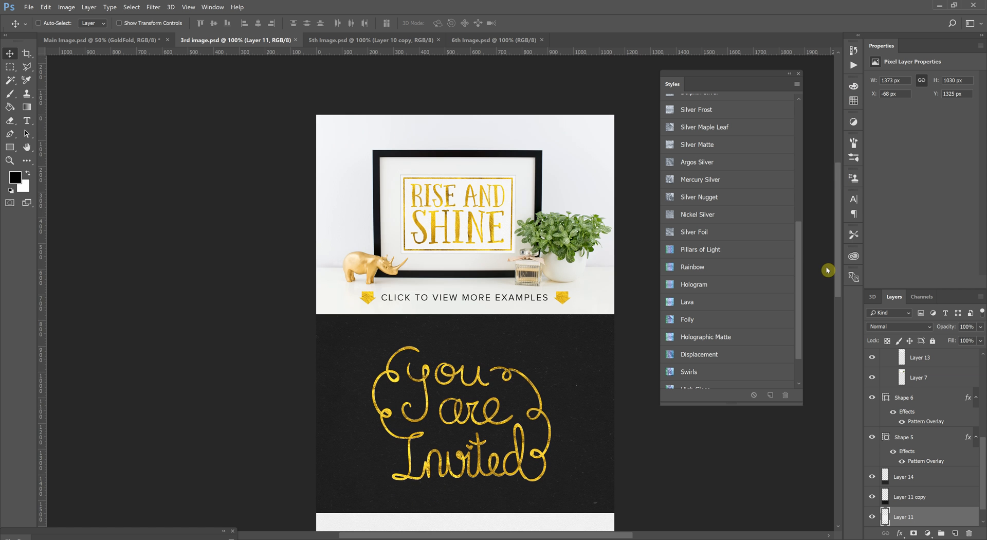
pyautogui.scroll(-3)
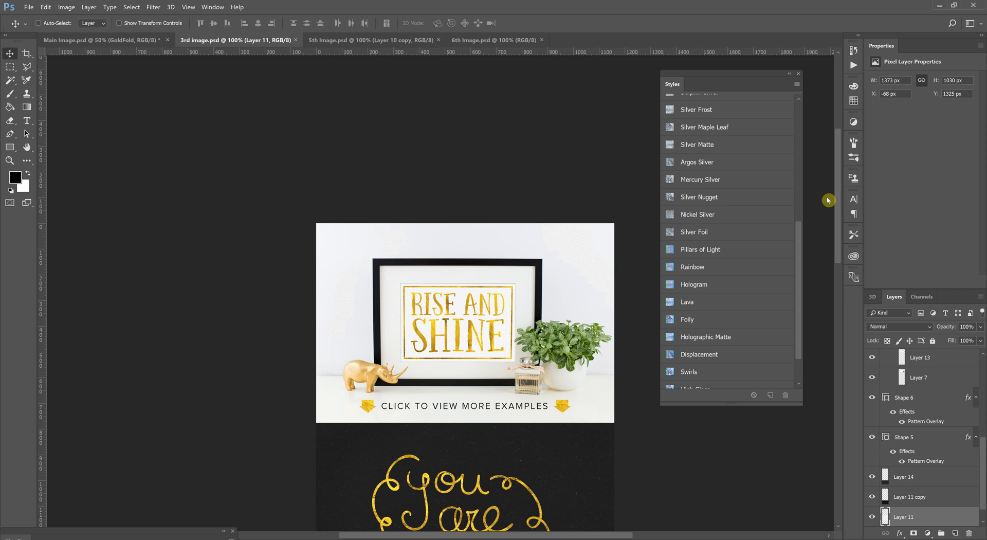
pyautogui.click(95, 39)
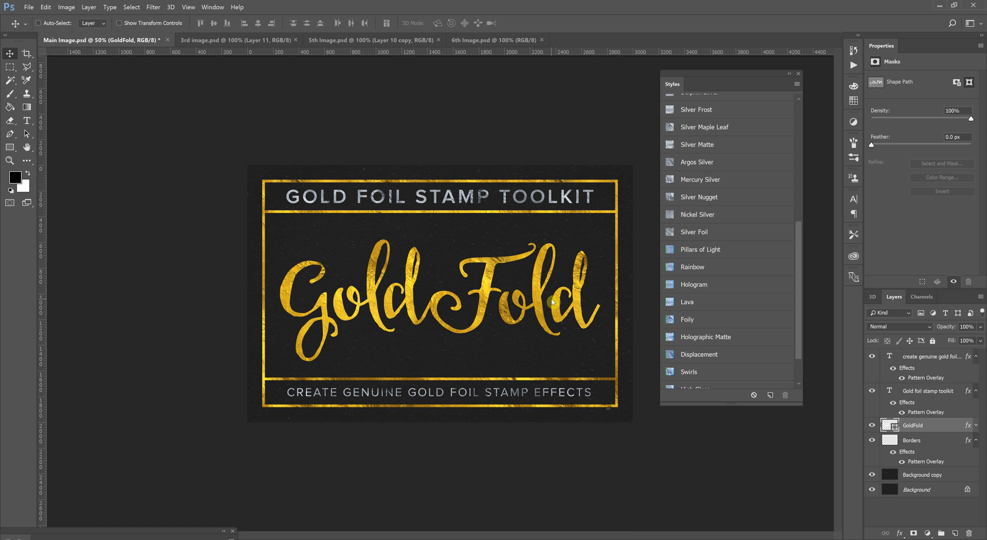
pyautogui.moveTo(712, 104)
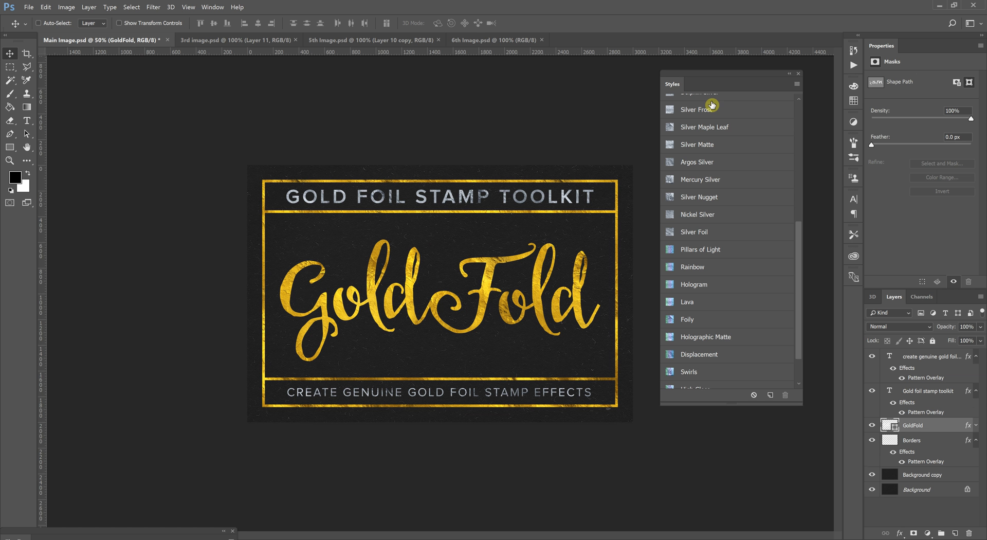
pyautogui.moveTo(479, 200)
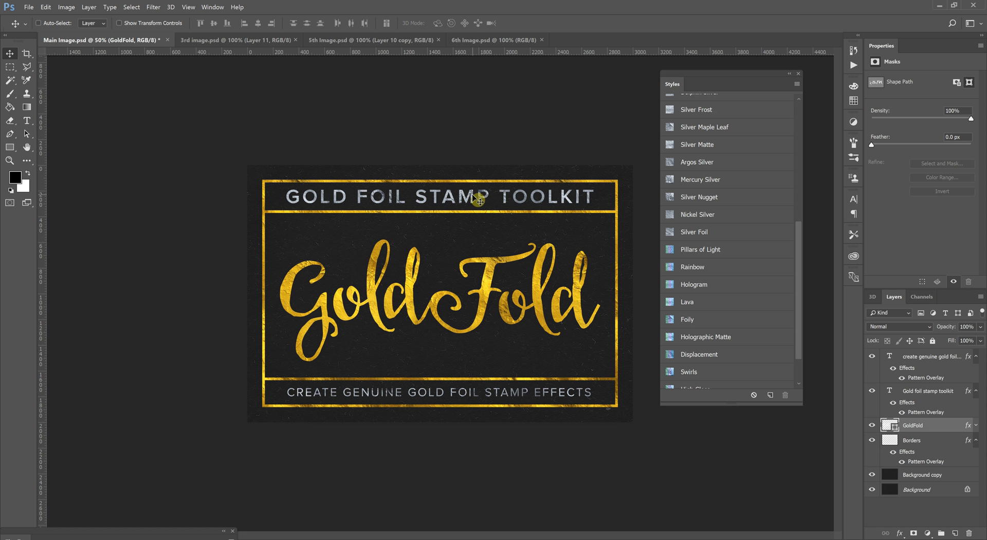